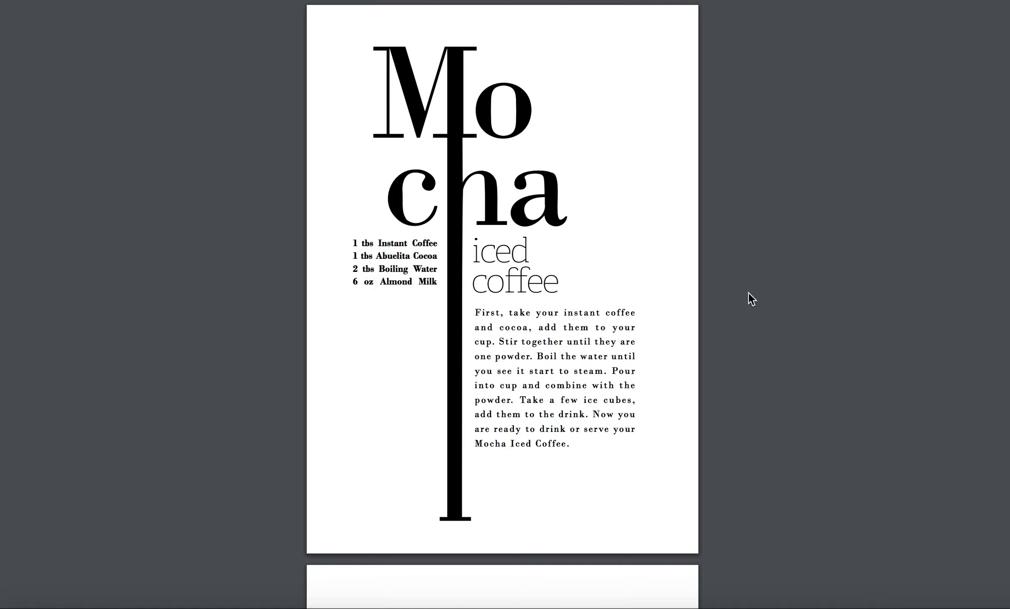
Scroll to page 2 of the Mocha Iced Coffee PDF, then back up to page 1
scroll(down, 3)
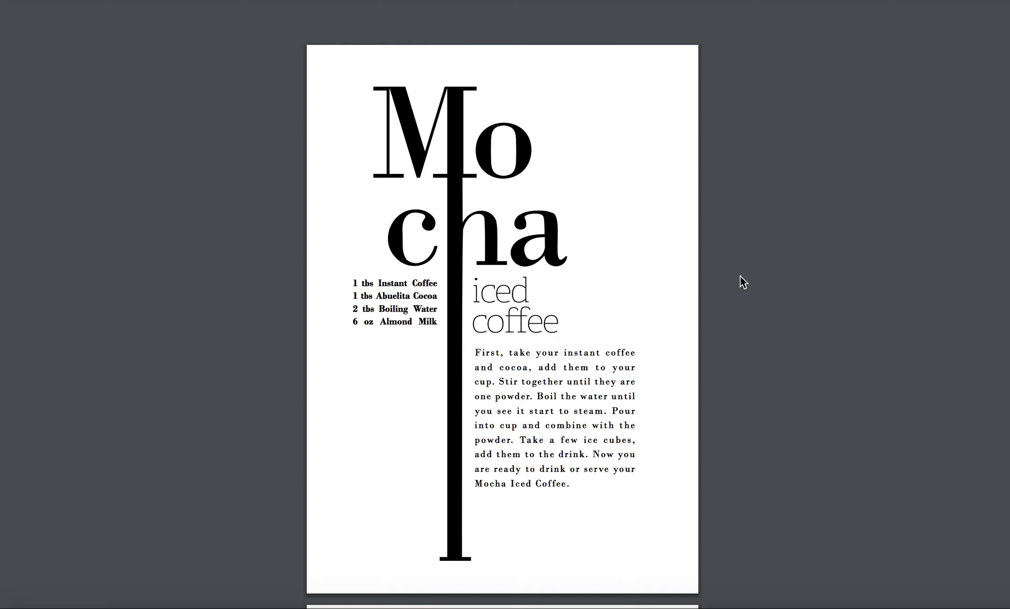
mouse_move(738, 281)
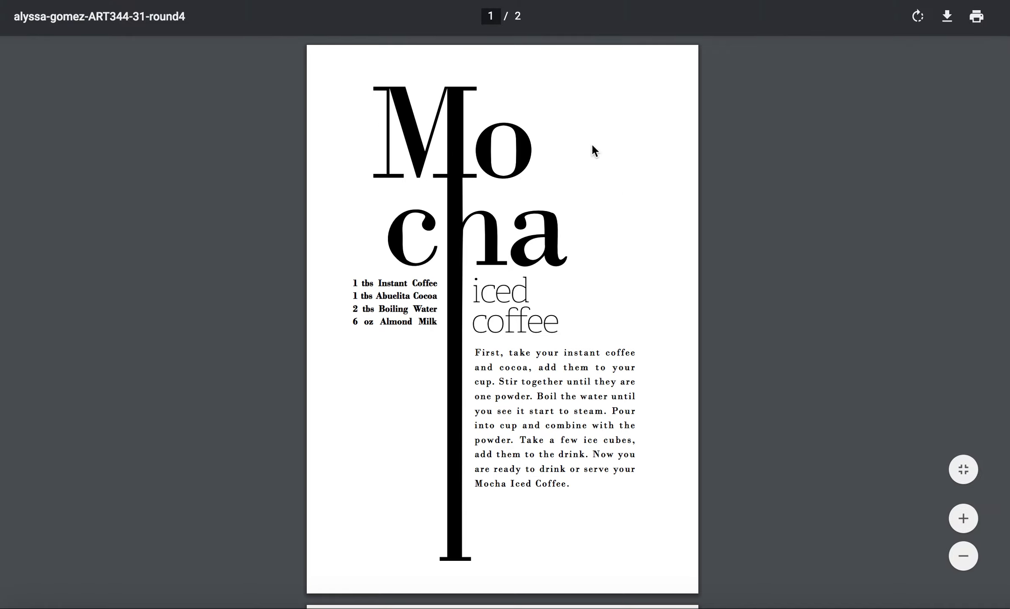
mouse_move(466, 215)
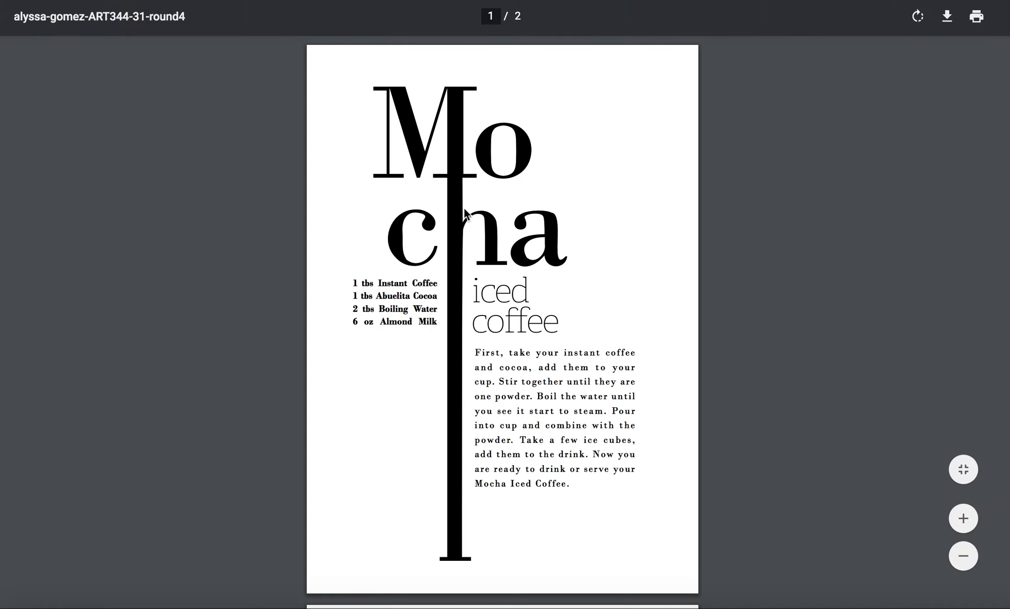
mouse_move(446, 396)
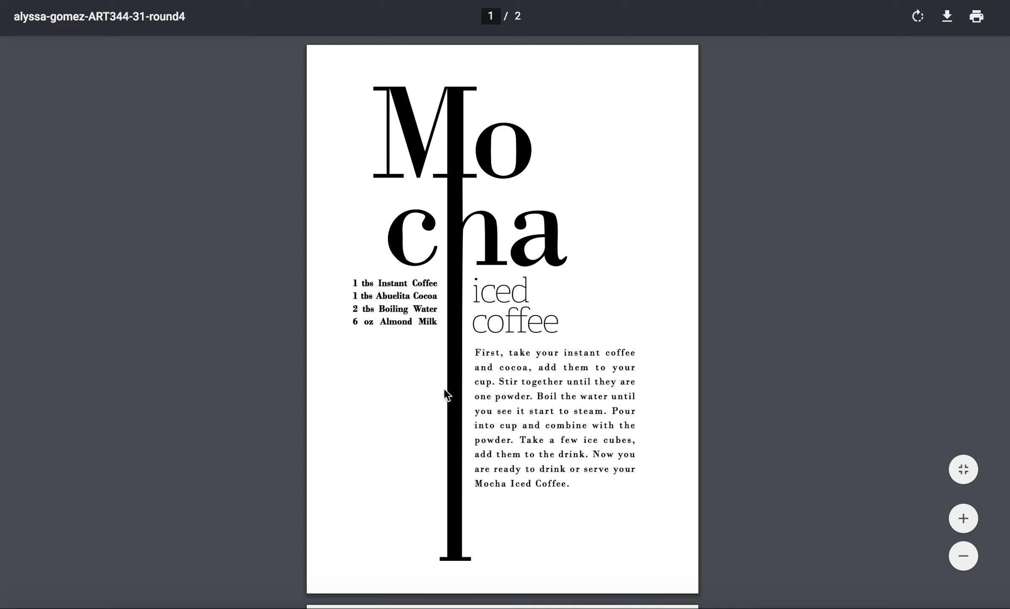
mouse_move(404, 311)
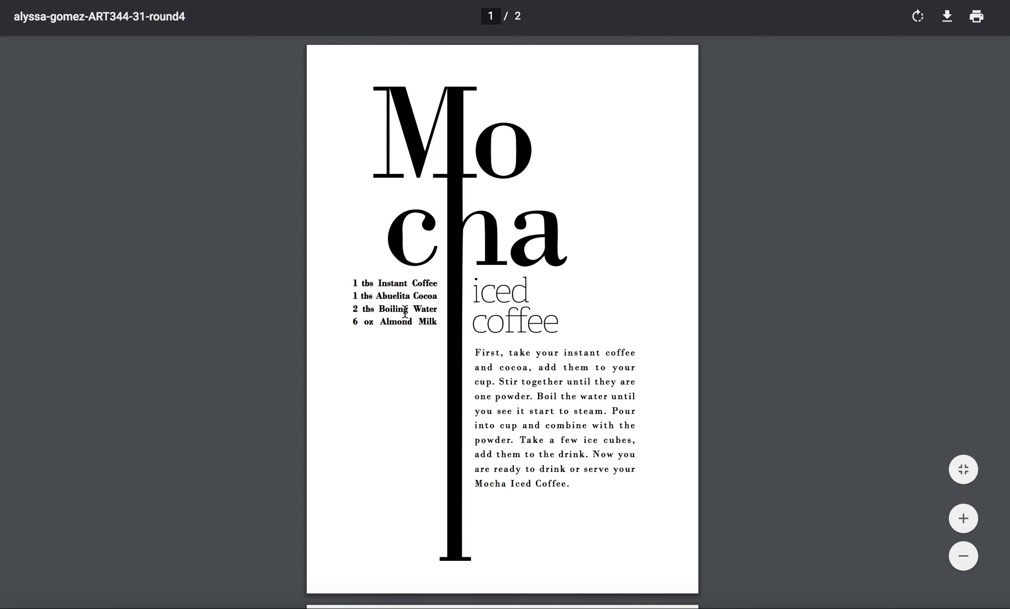
mouse_move(662, 374)
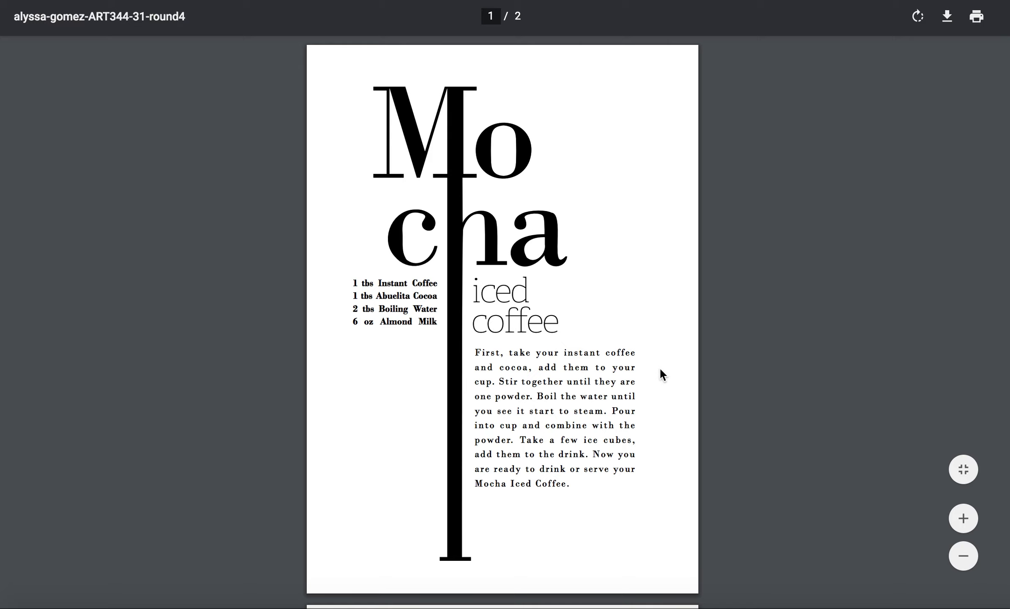
mouse_move(730, 315)
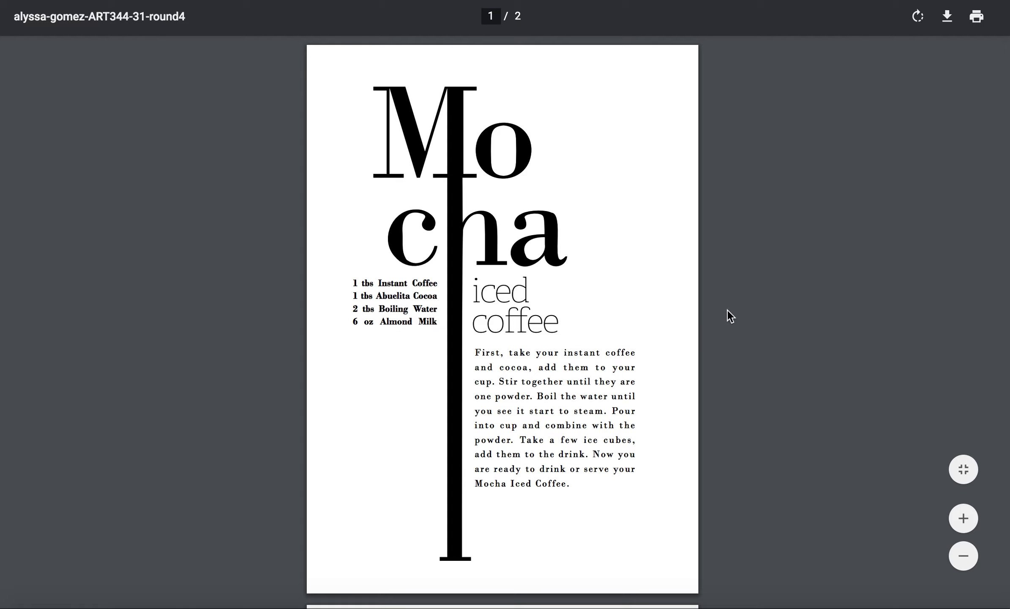
mouse_move(868, 153)
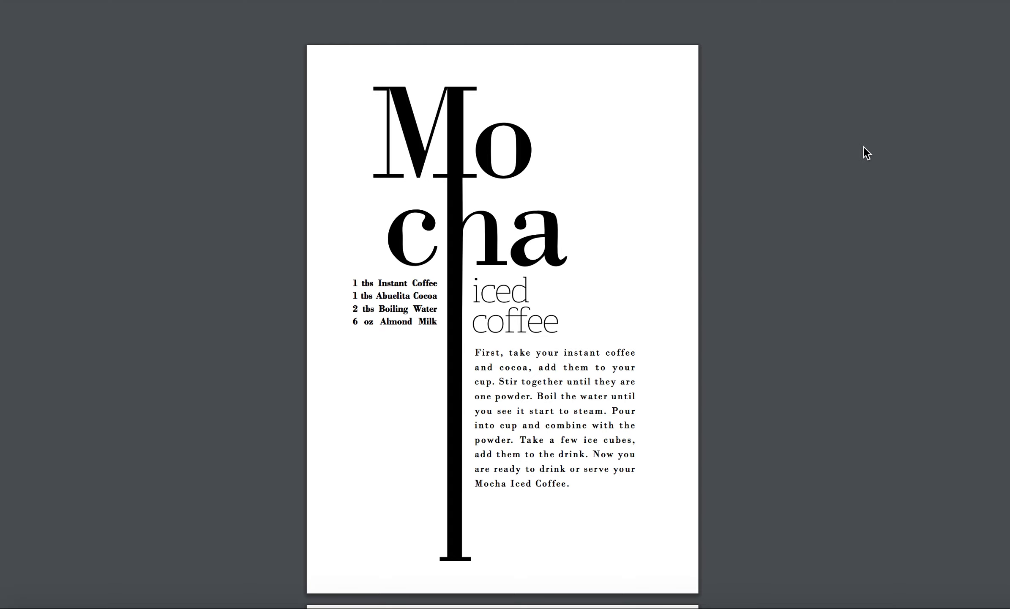
mouse_move(812, 228)
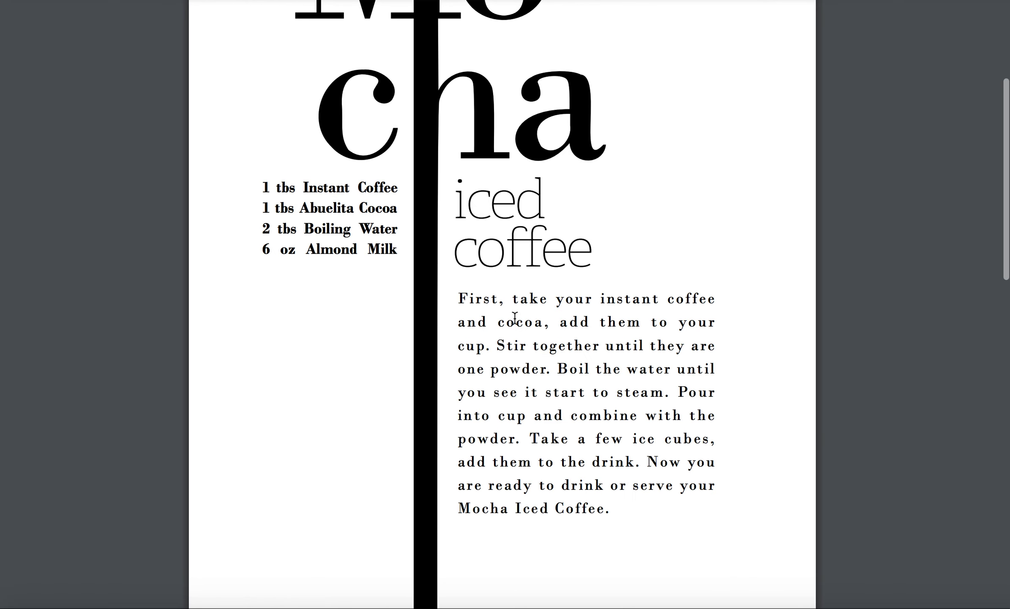
mouse_move(594, 374)
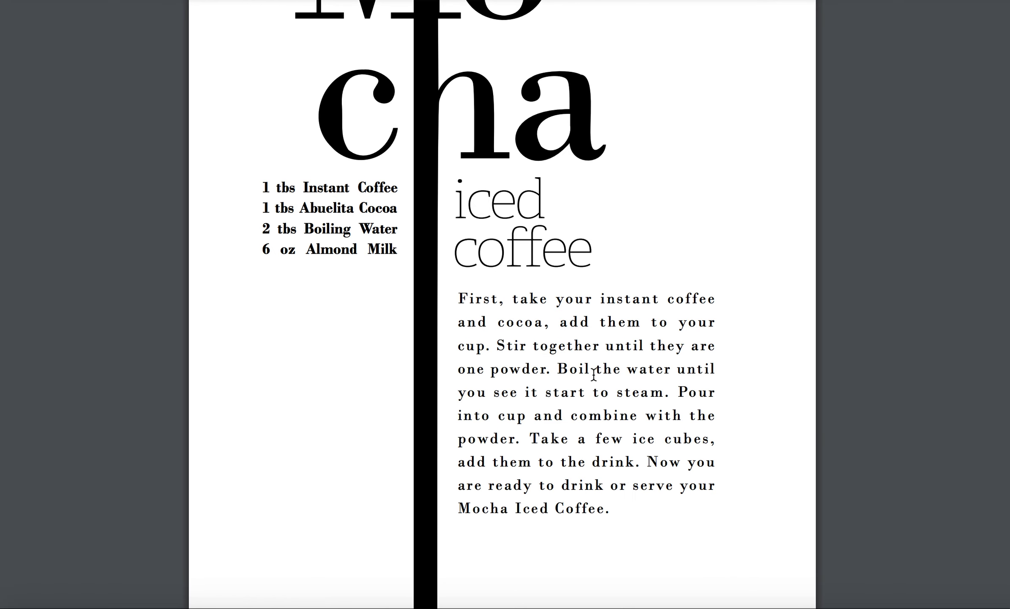
scroll(down, 3)
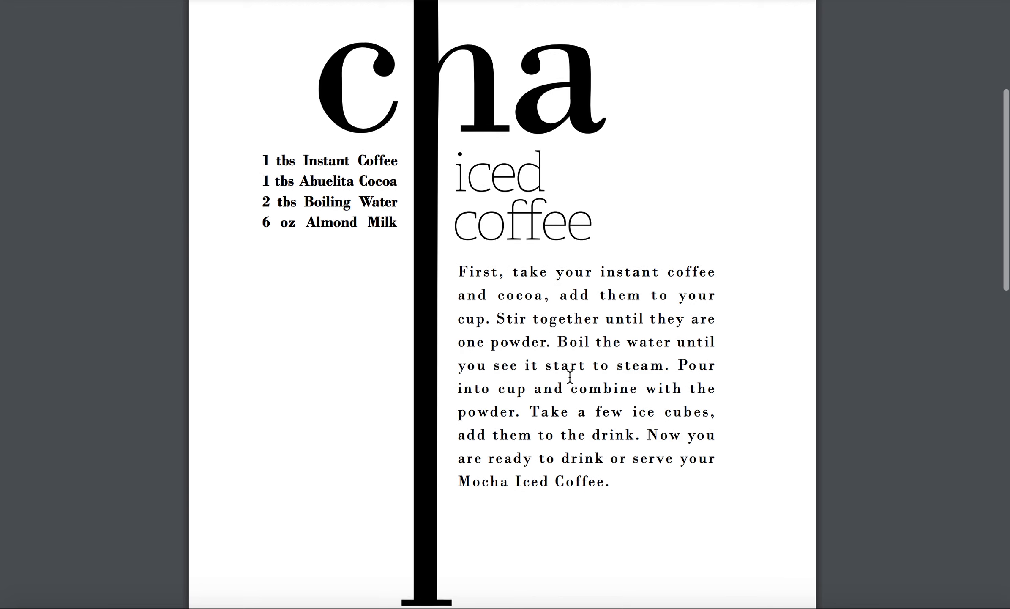
scroll(down, 3)
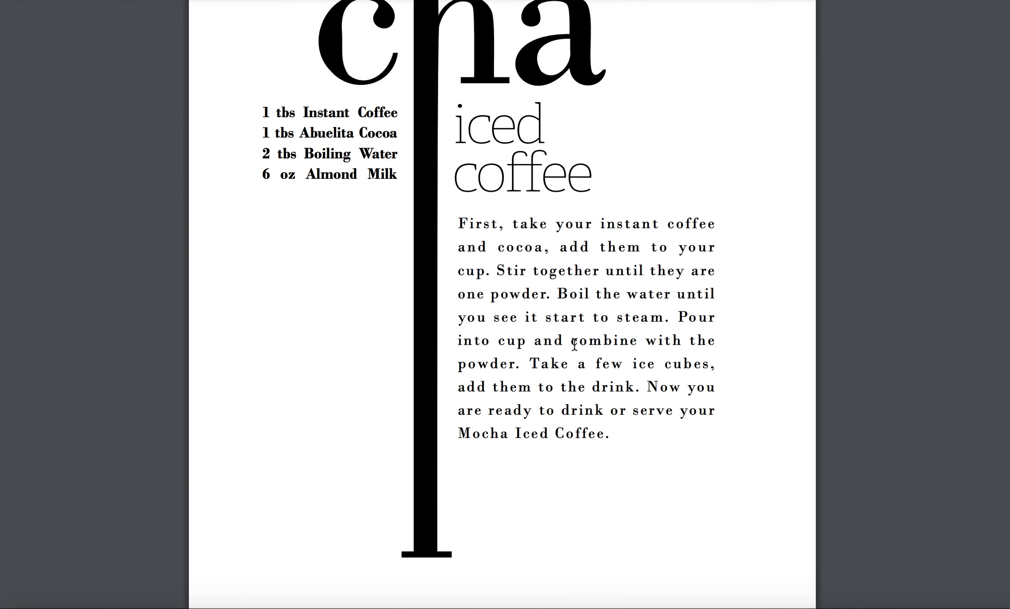
scroll(up, 3)
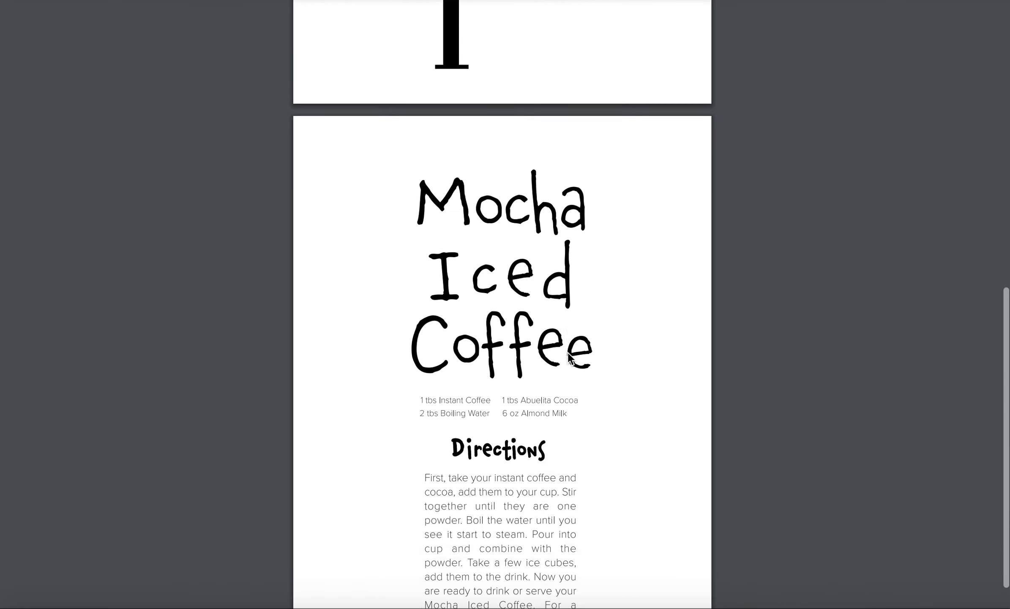
scroll(up, 3)
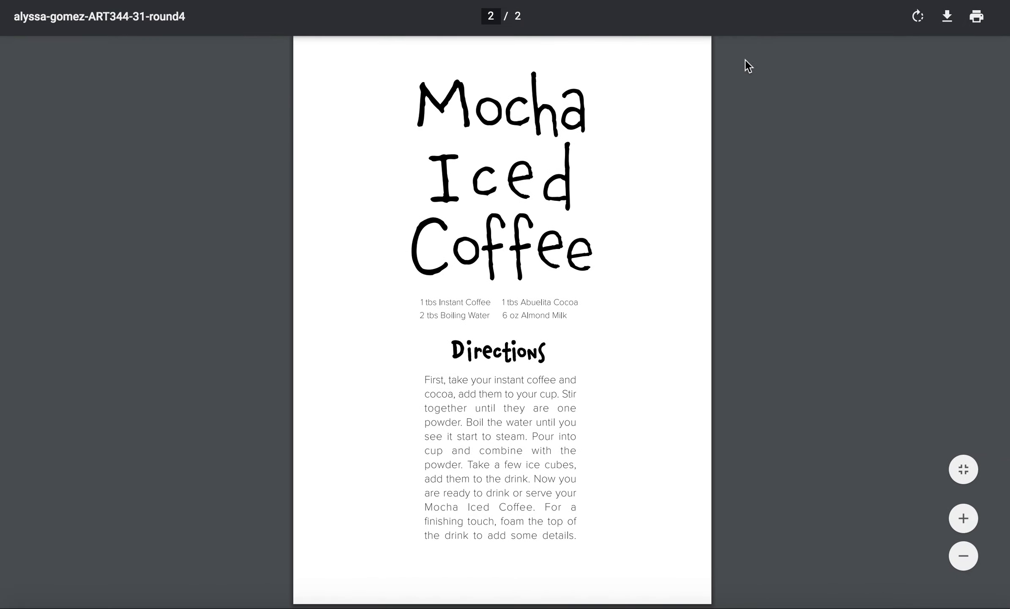
mouse_move(762, 169)
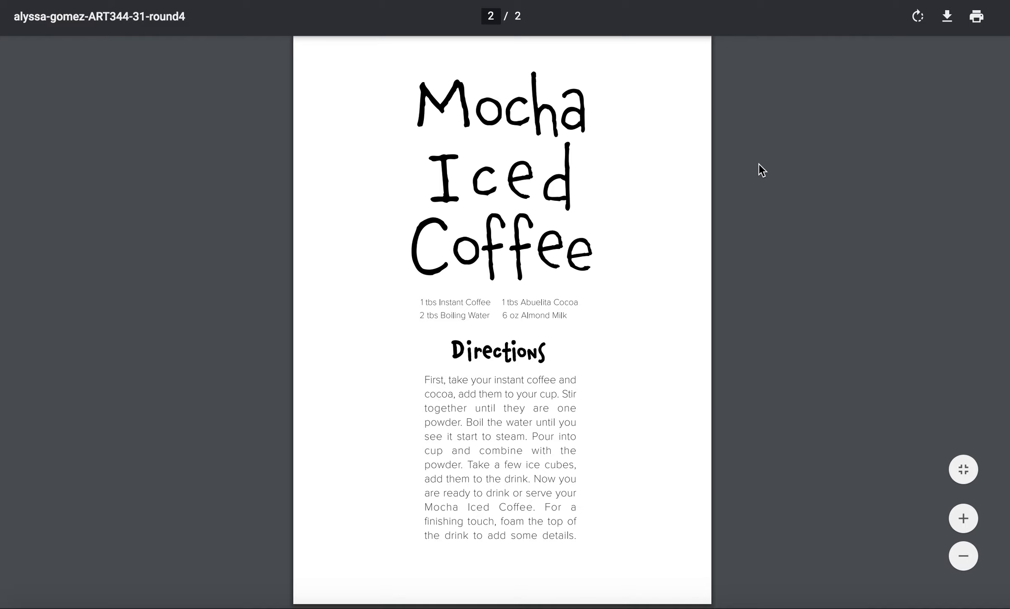
Return to page 2 with the hand-lettered layout and its Directions section
scroll(down, 3)
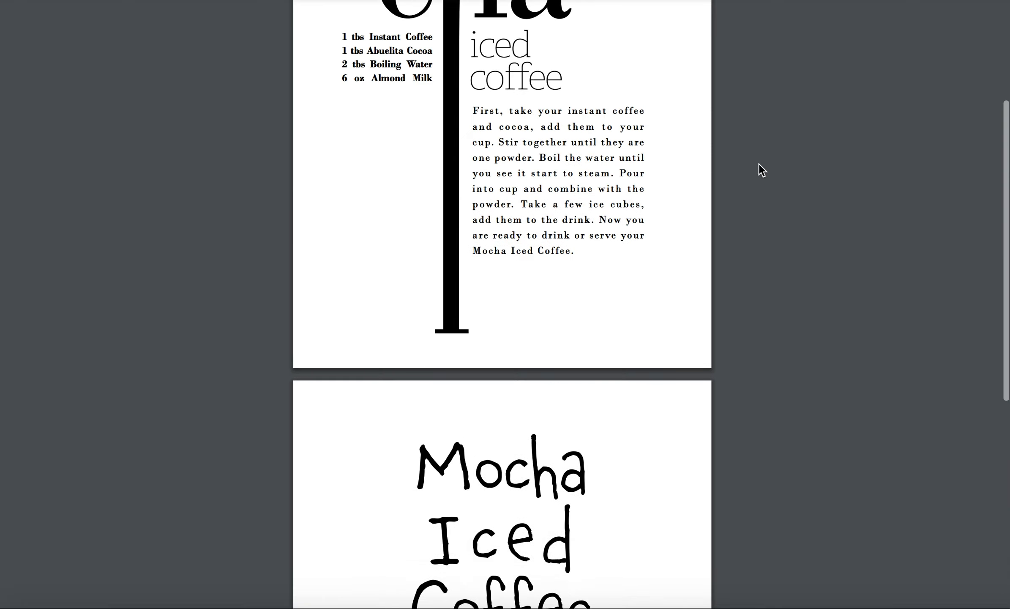
scroll(down, 3)
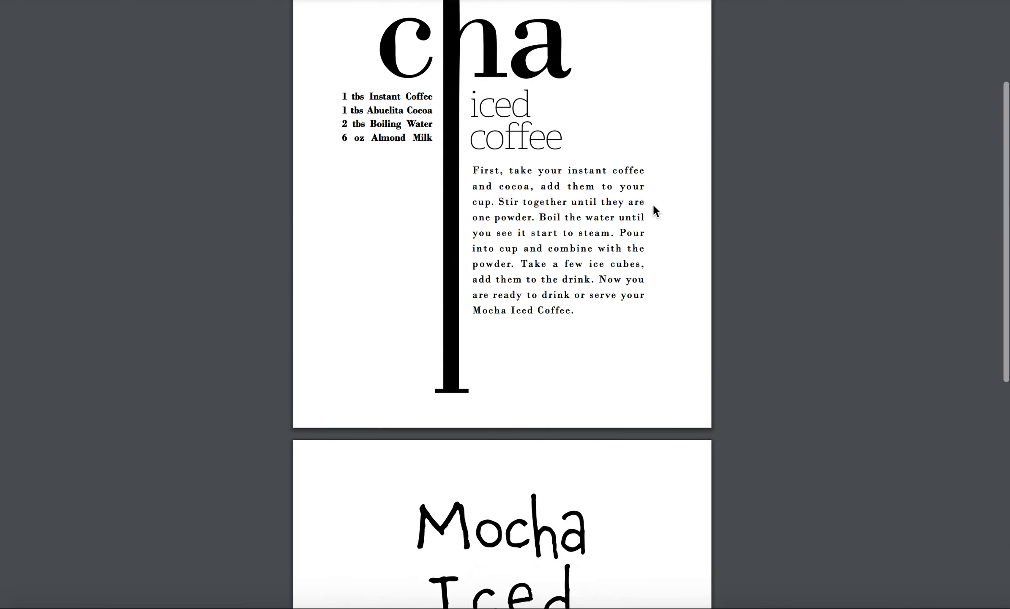
scroll(down, 3)
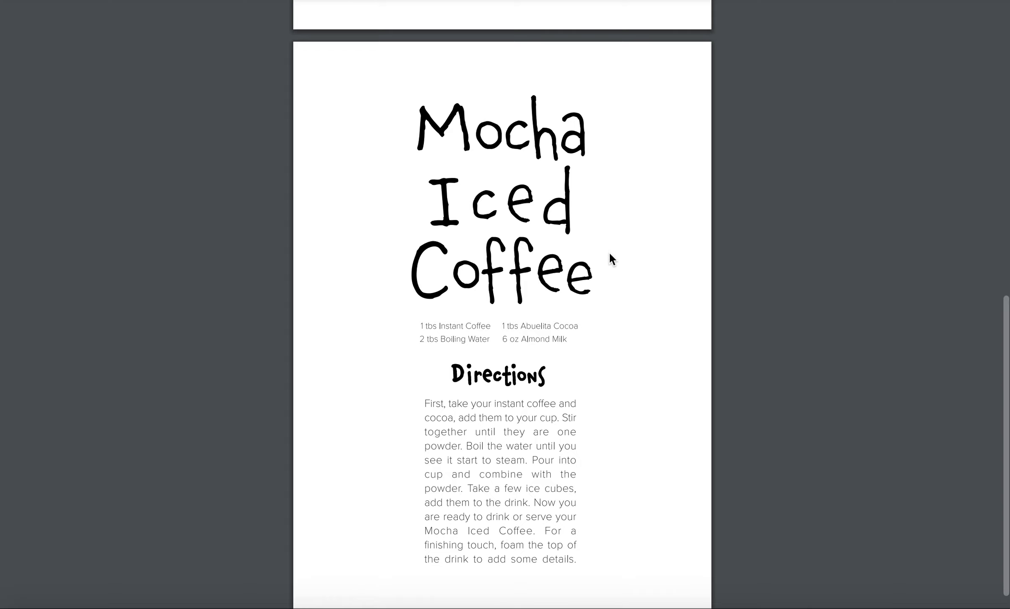
mouse_move(507, 475)
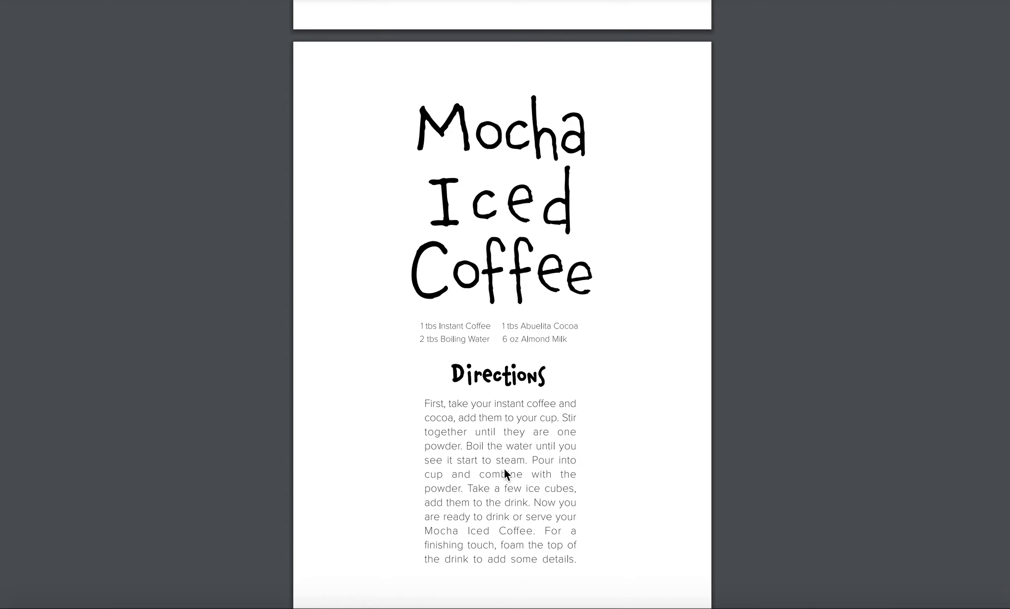
mouse_move(570, 128)
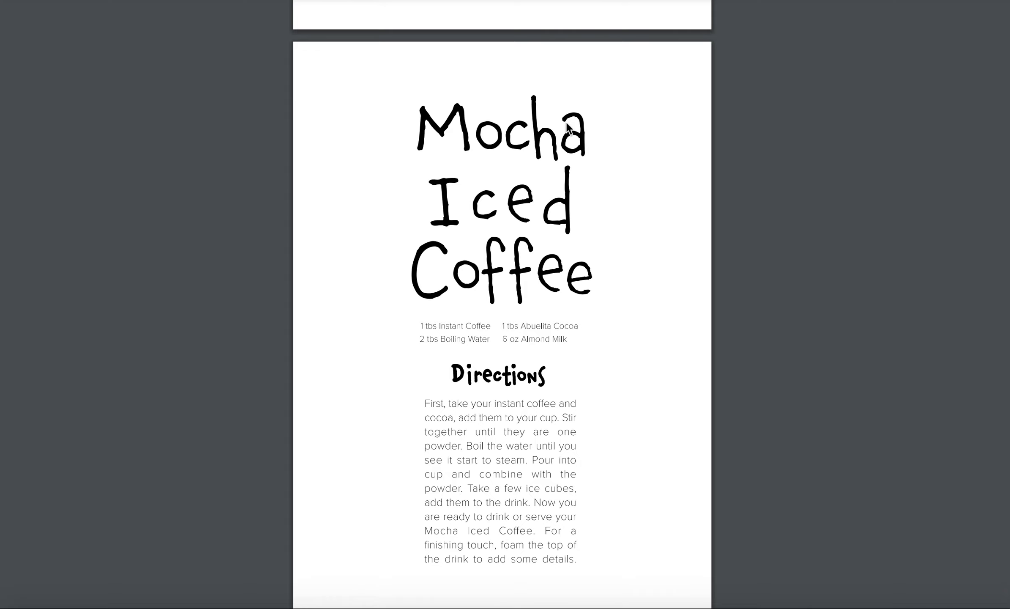
mouse_move(633, 117)
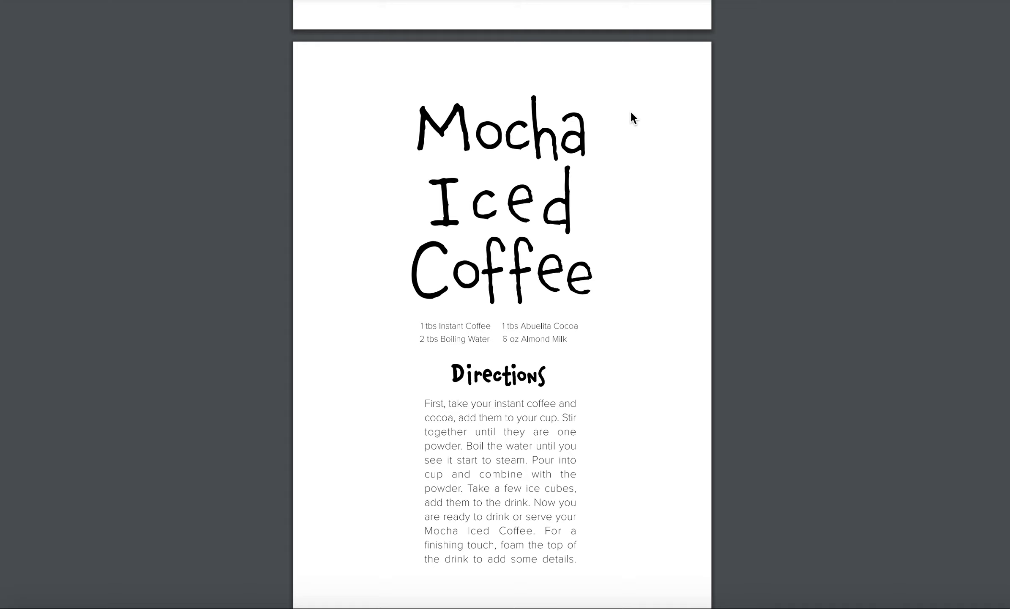
mouse_move(613, 134)
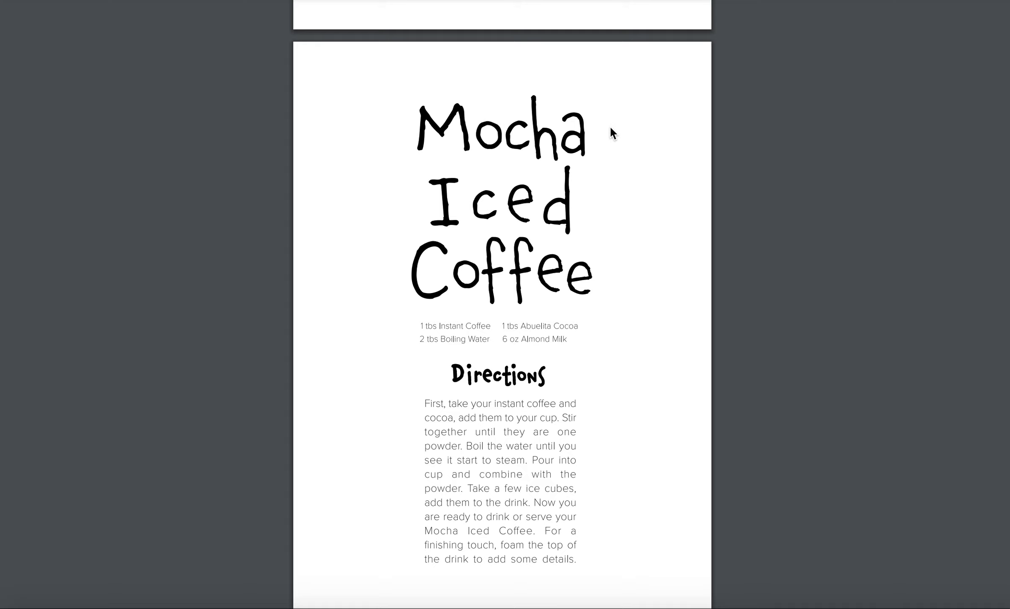
mouse_move(543, 295)
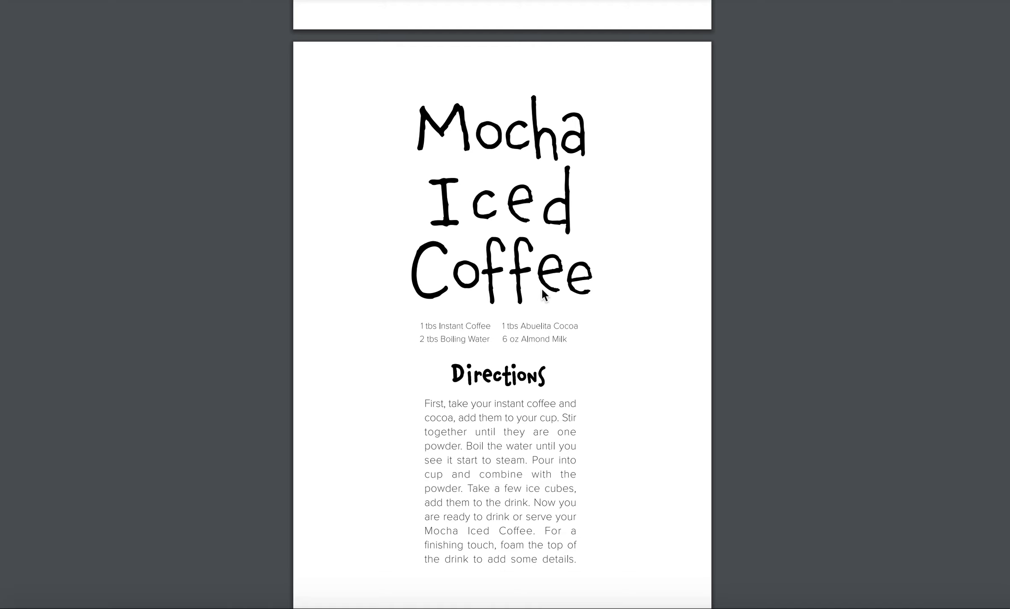
mouse_move(703, 397)
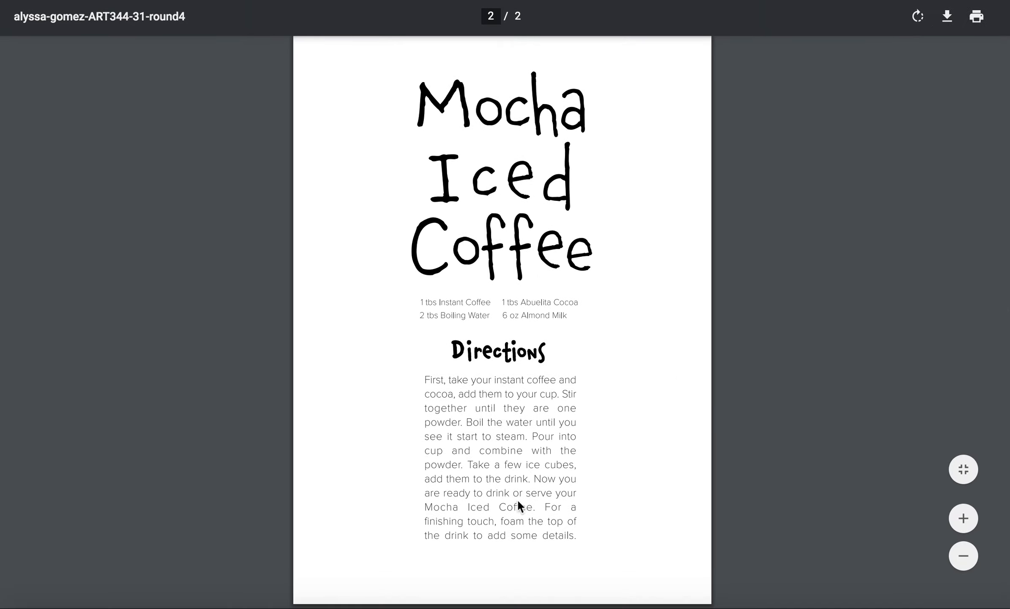
mouse_move(540, 250)
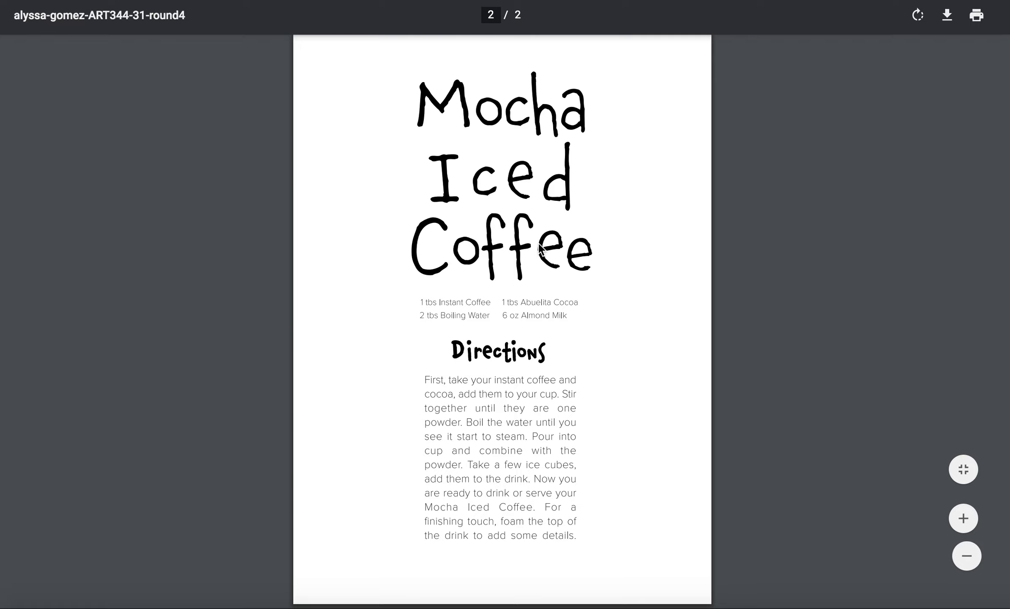
mouse_move(664, 241)
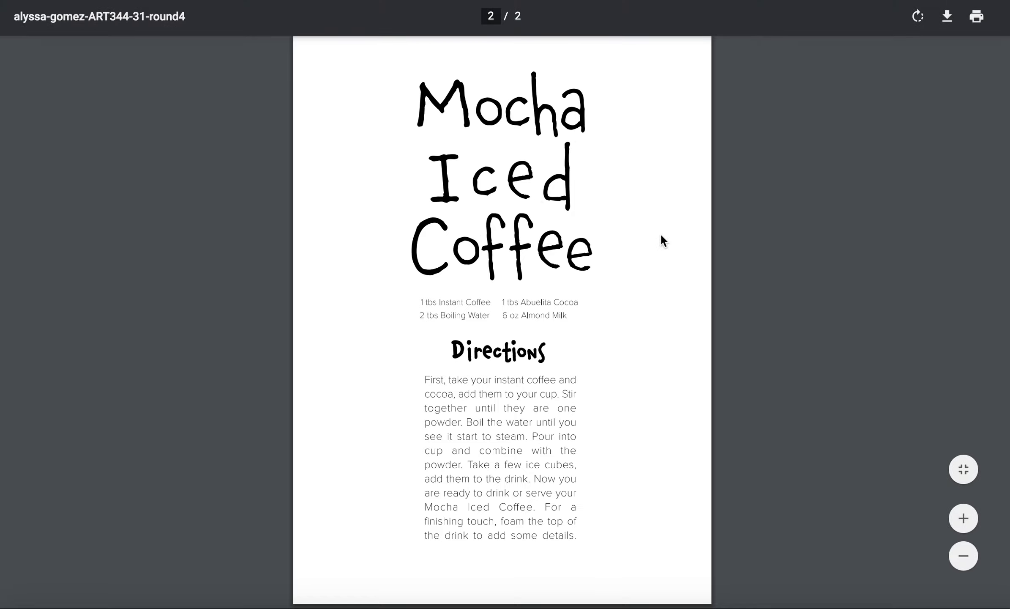
mouse_move(454, 261)
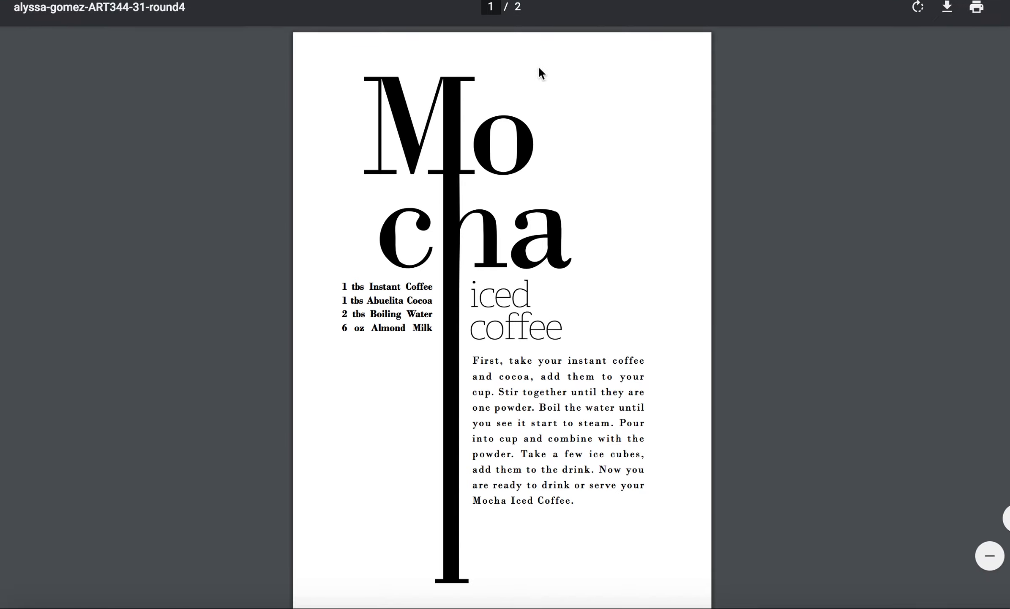
scroll(down, 3)
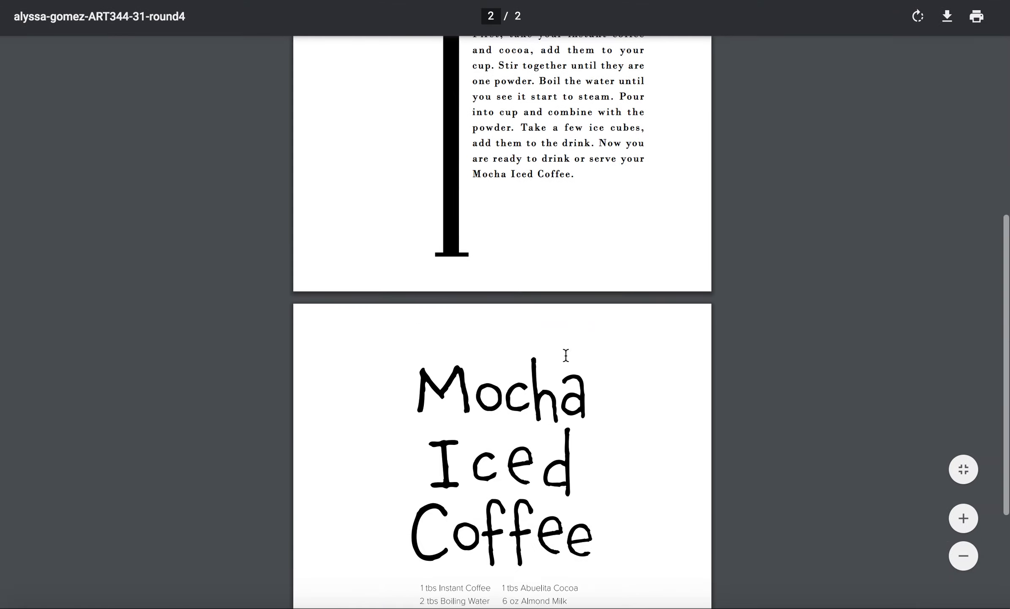
scroll(down, 3)
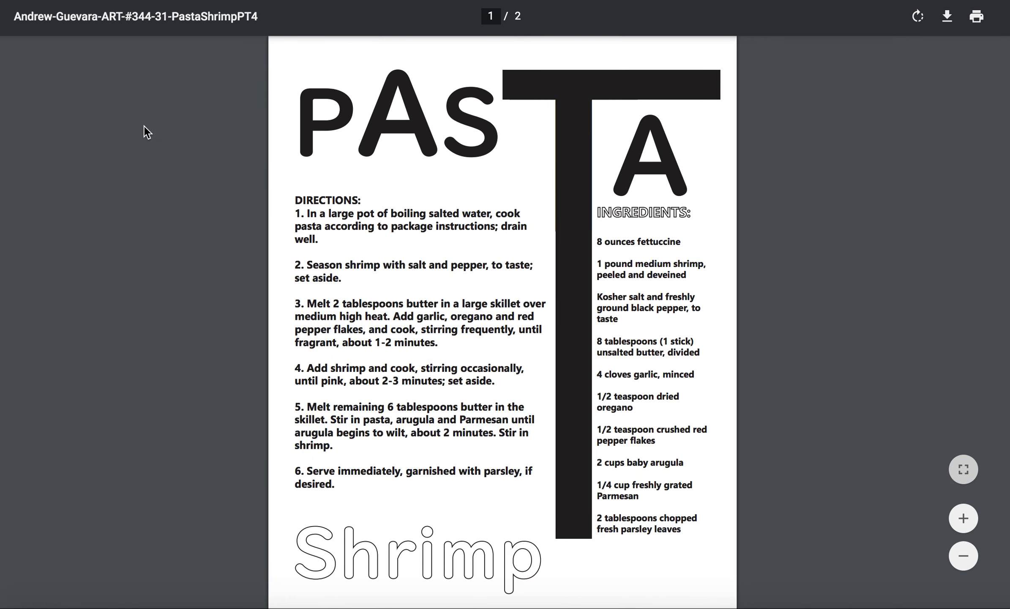
mouse_move(155, 190)
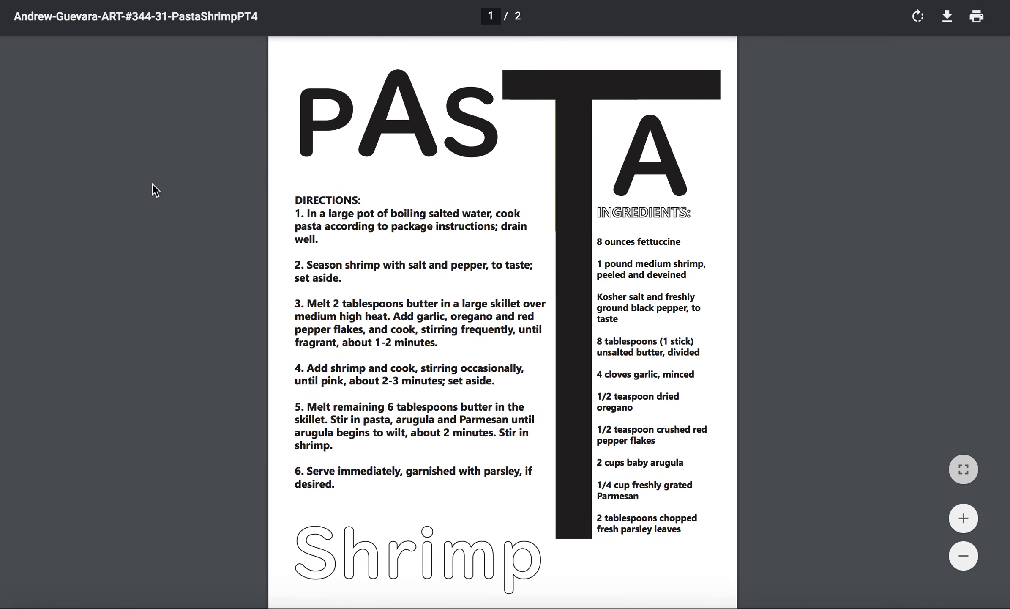
scroll(up, 3)
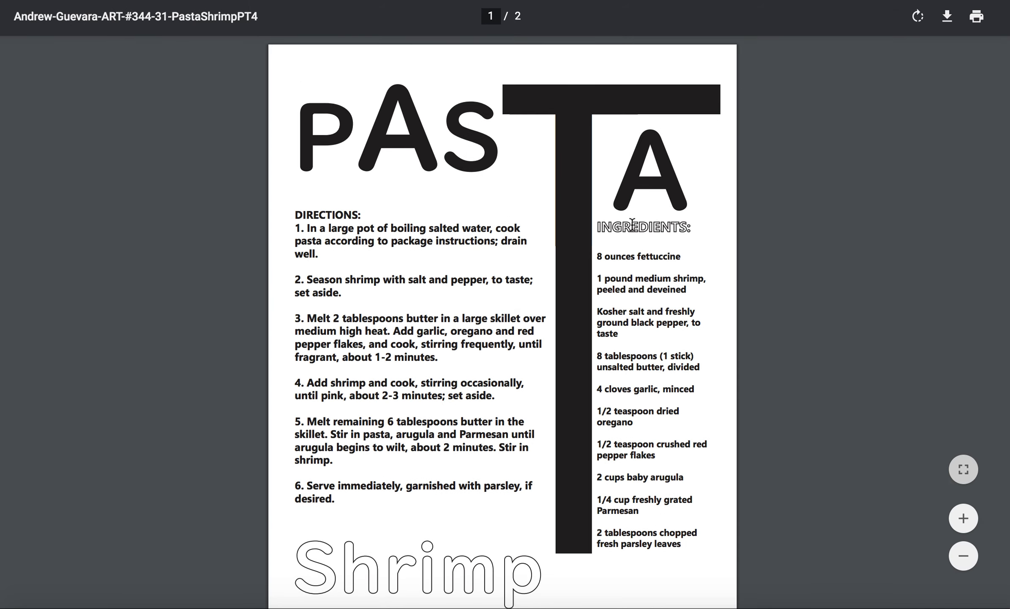
mouse_move(656, 172)
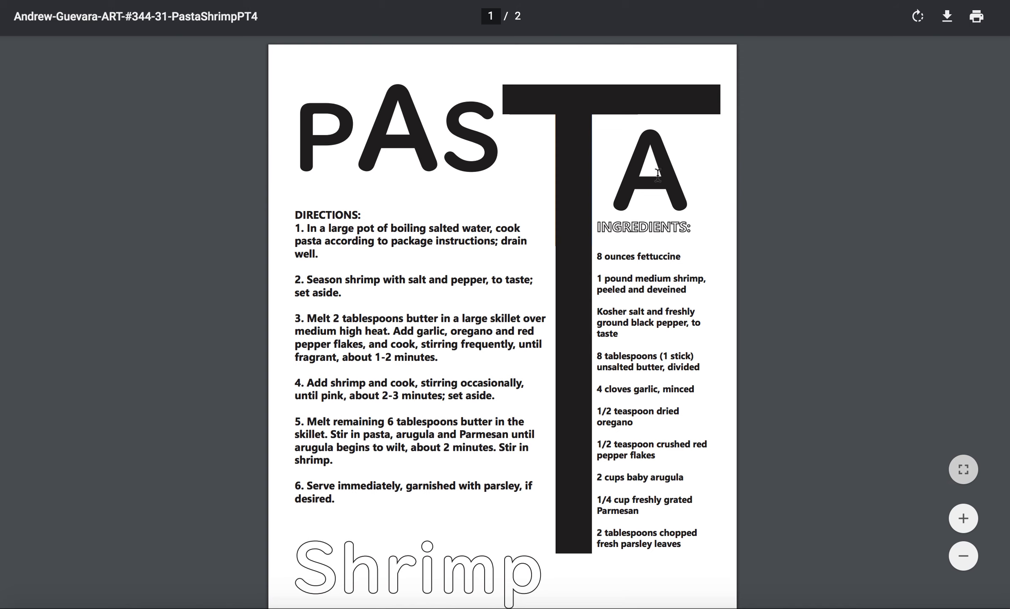
scroll(down, 3)
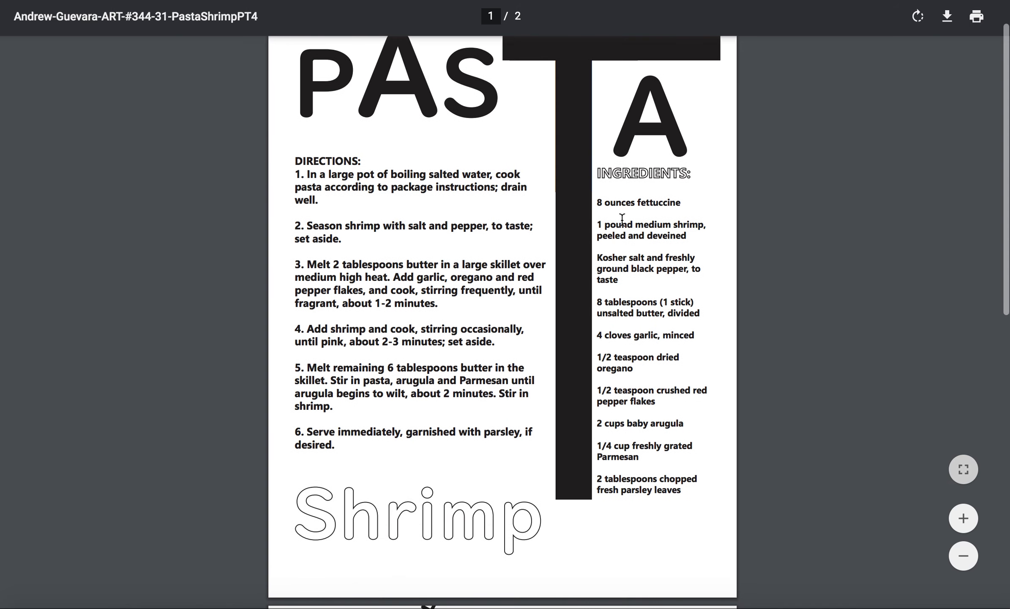
scroll(up, 3)
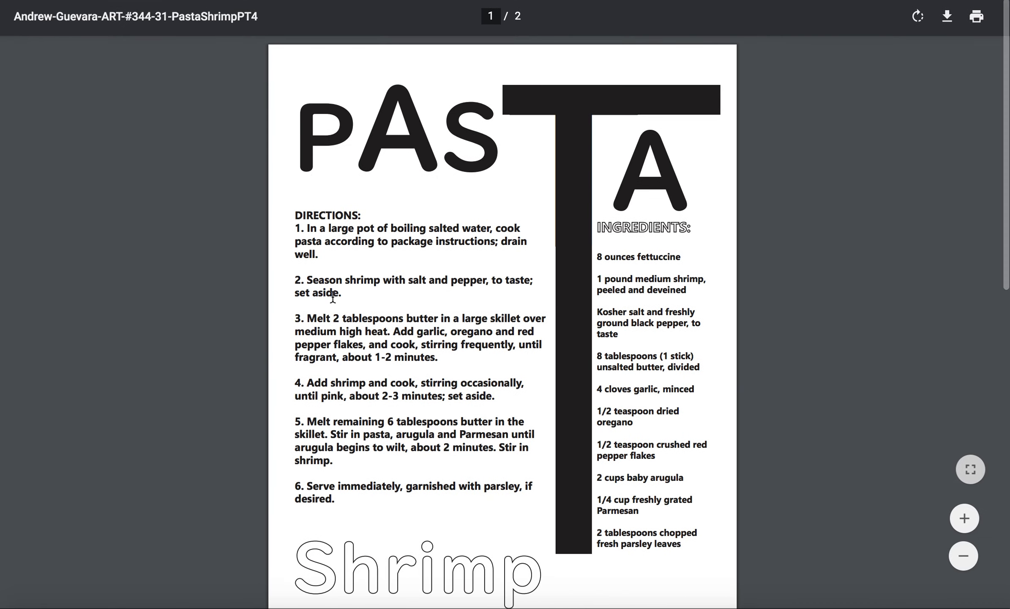
mouse_move(493, 261)
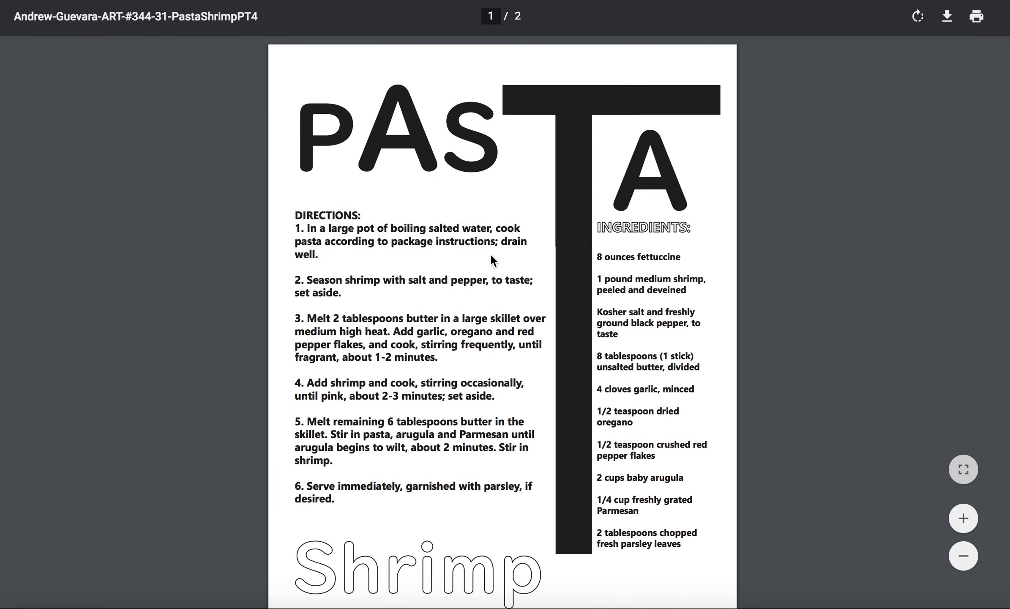
scroll(down, 3)
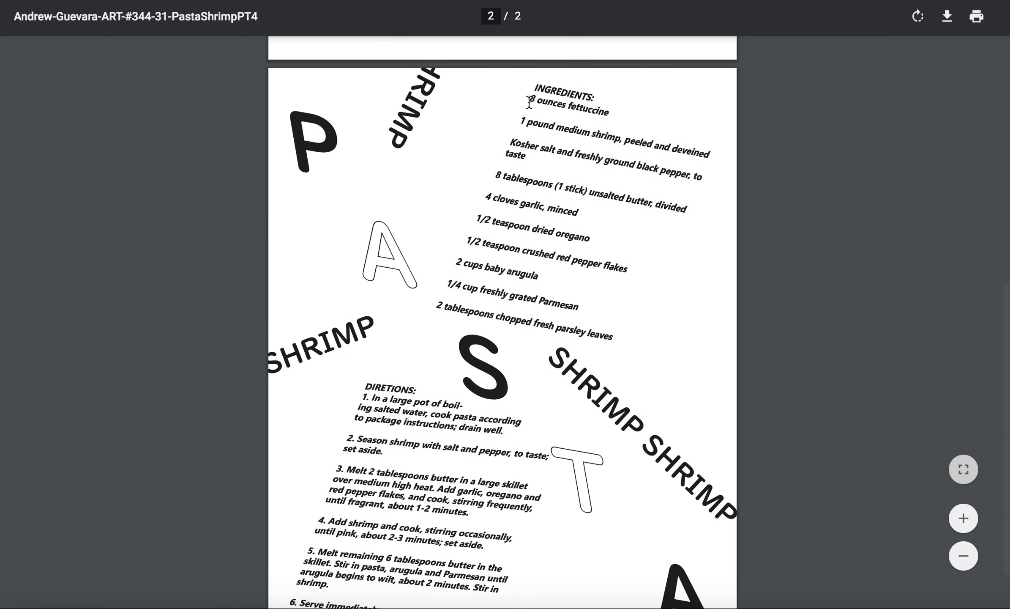
mouse_move(540, 71)
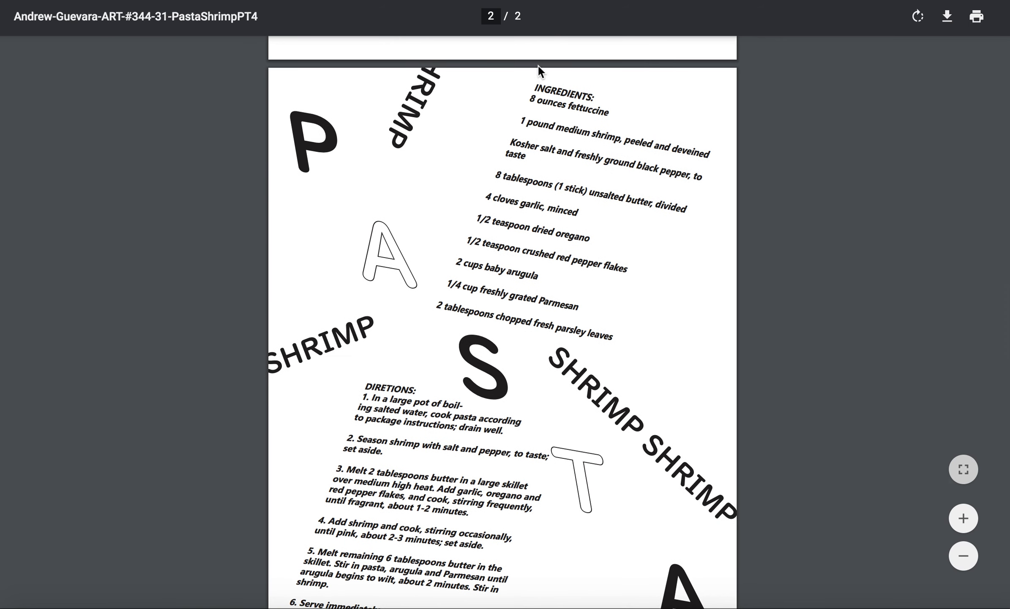
mouse_move(410, 369)
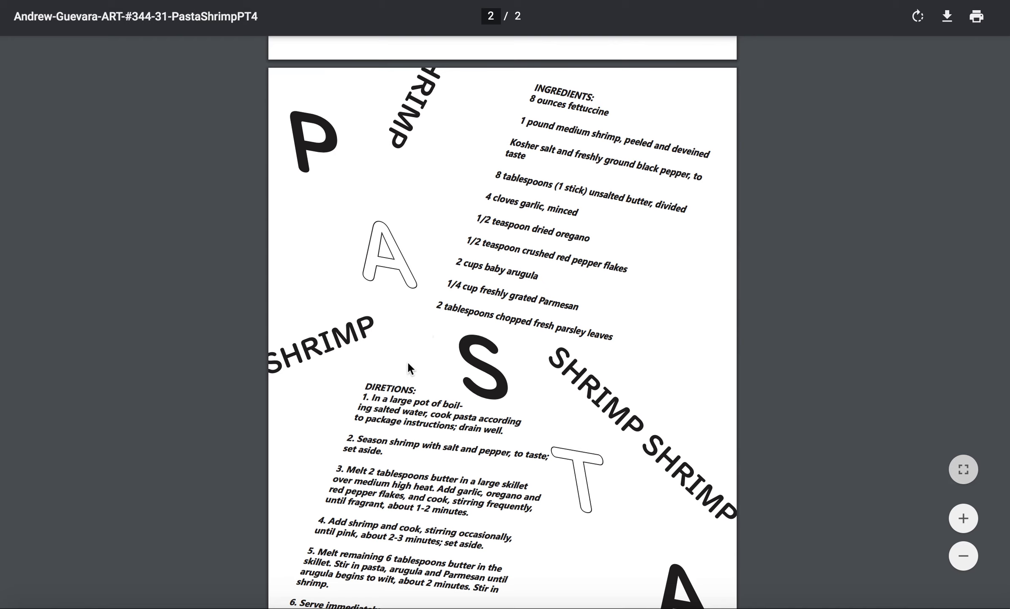
mouse_move(546, 91)
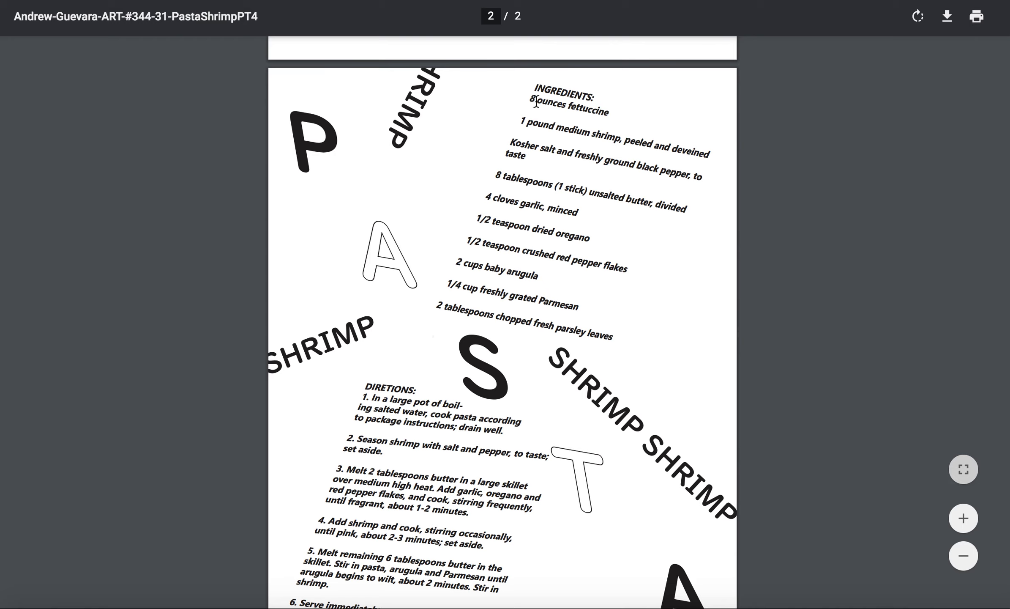
mouse_move(540, 101)
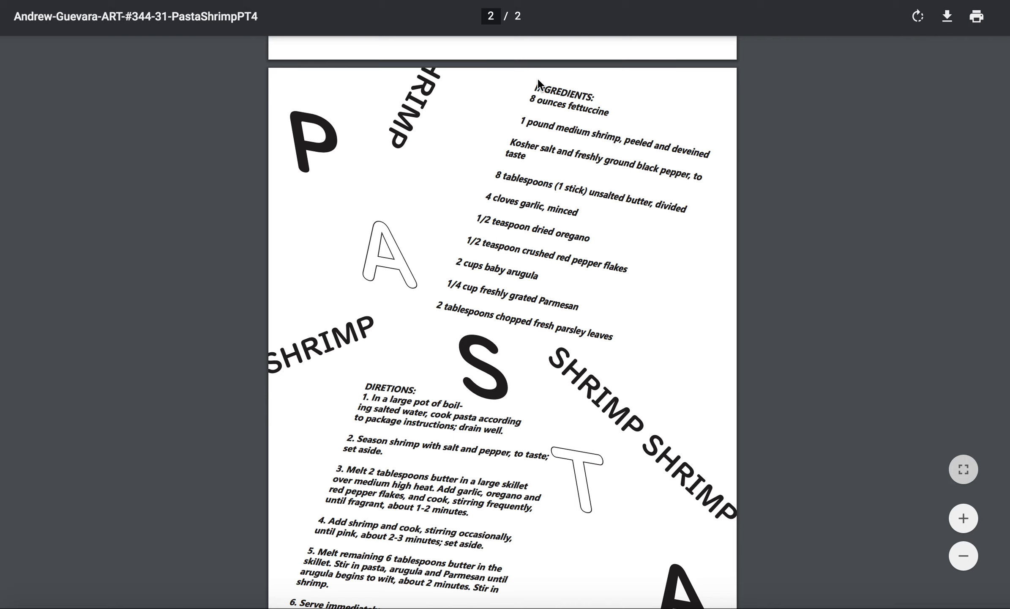
mouse_move(416, 358)
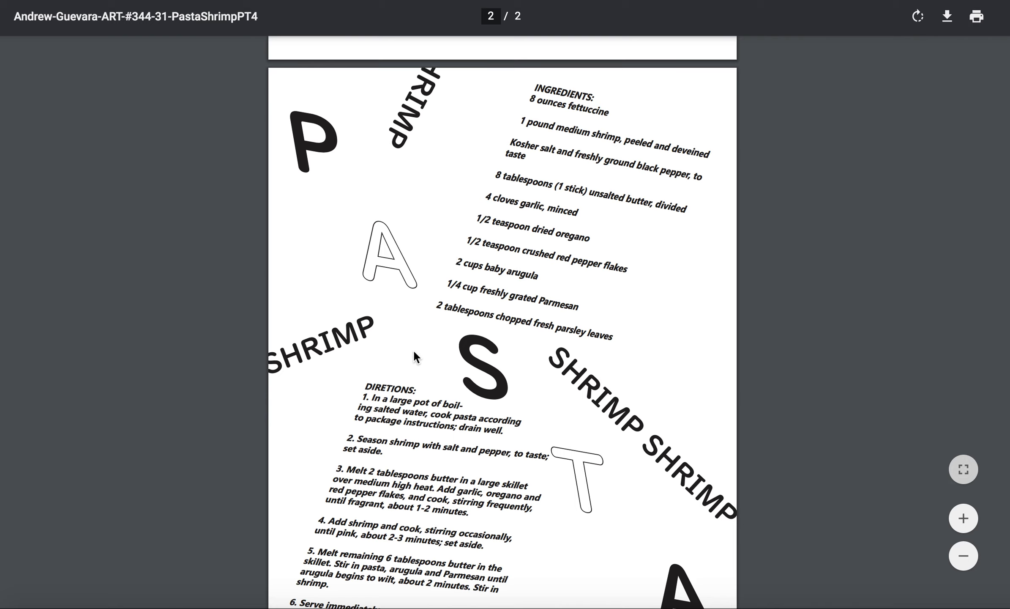
mouse_move(292, 573)
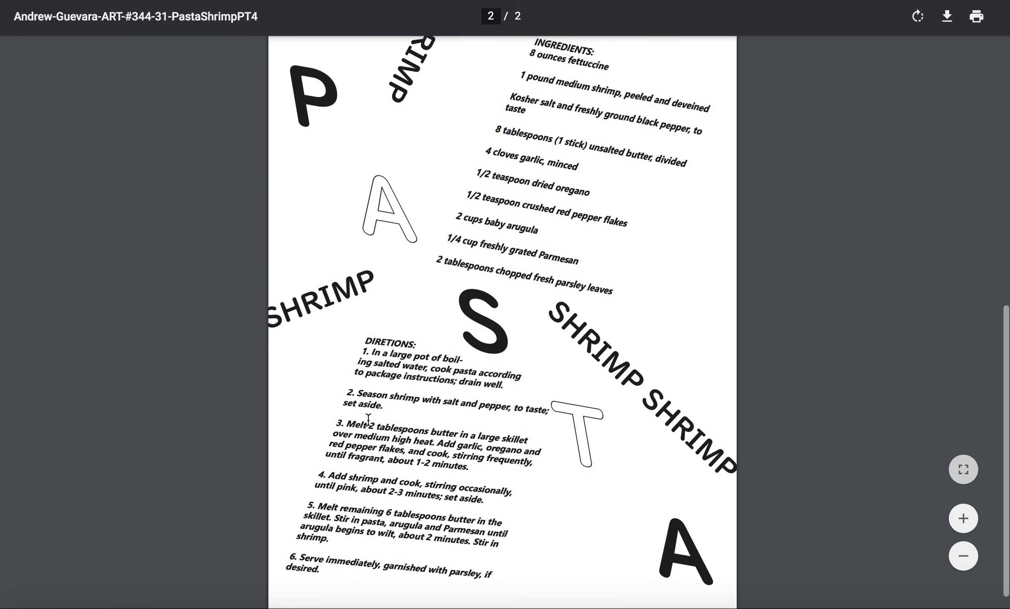
Scroll around page 2 of the Pasta Shrimp PDF, then open the Sun-Dried Tomato recipe PDF
scroll(up, 3)
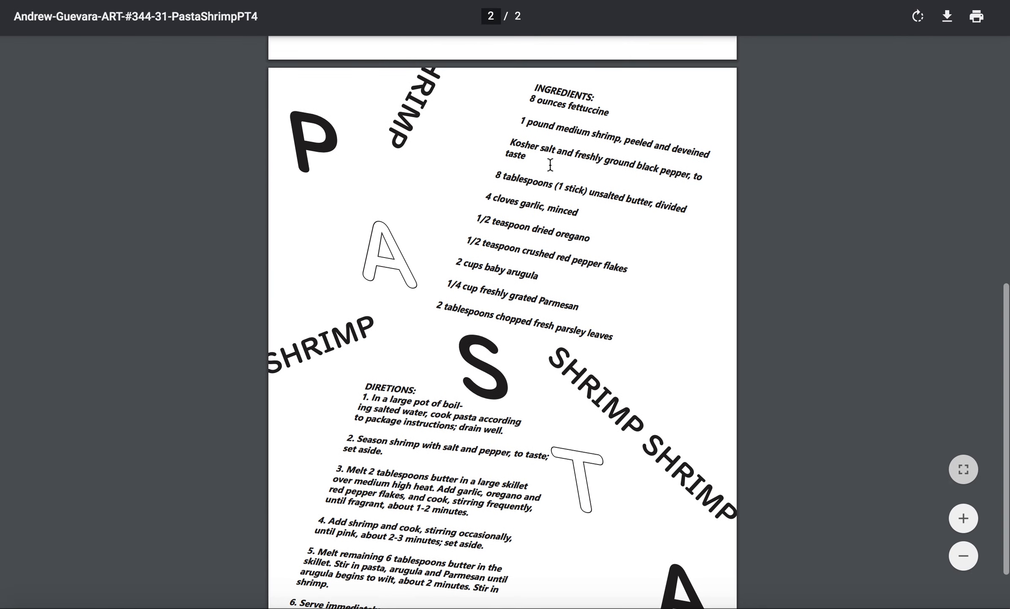
mouse_move(593, 251)
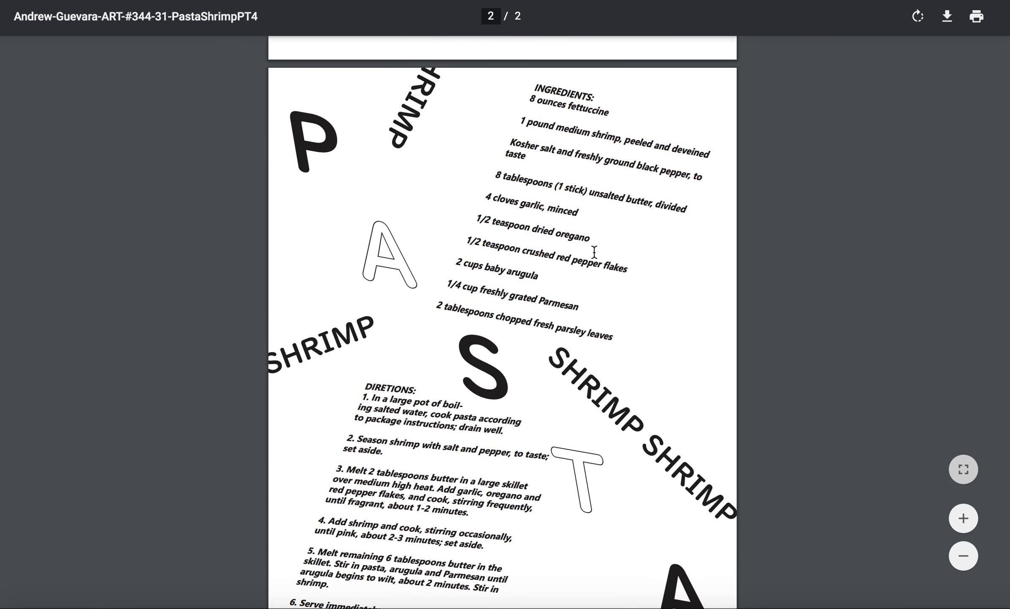
mouse_move(449, 418)
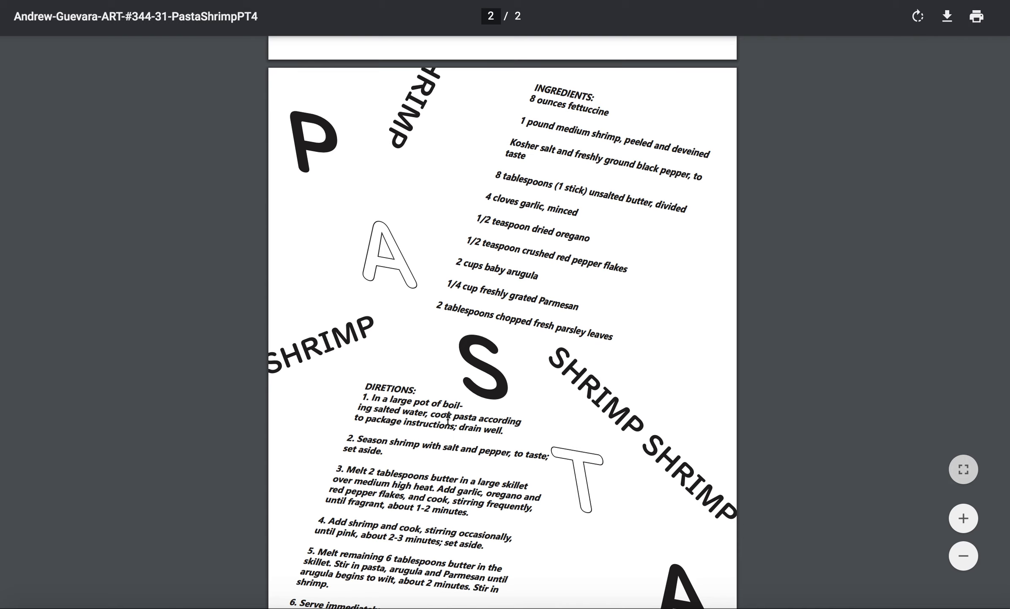
mouse_move(572, 118)
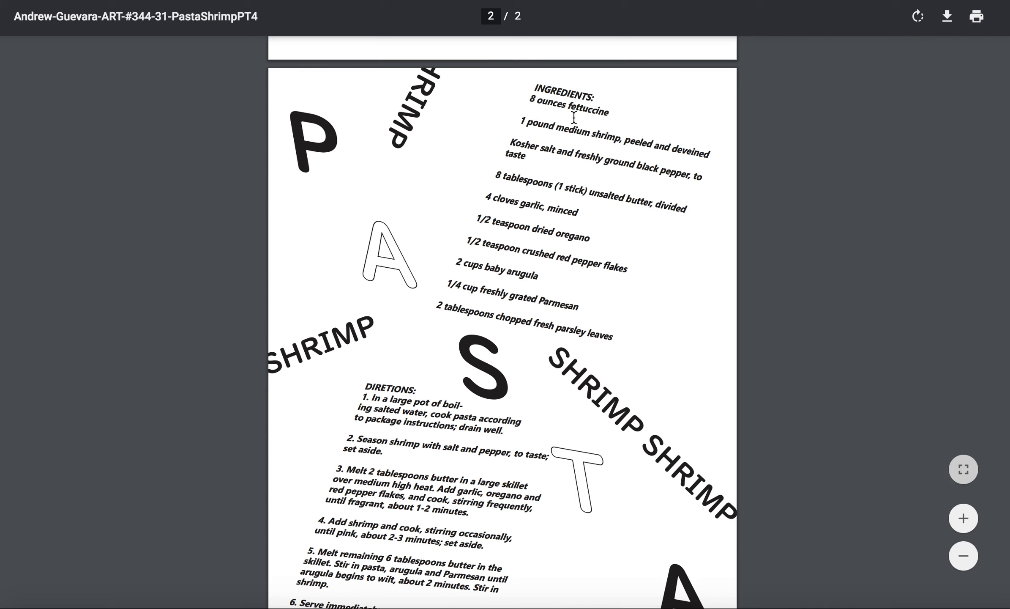
mouse_move(423, 455)
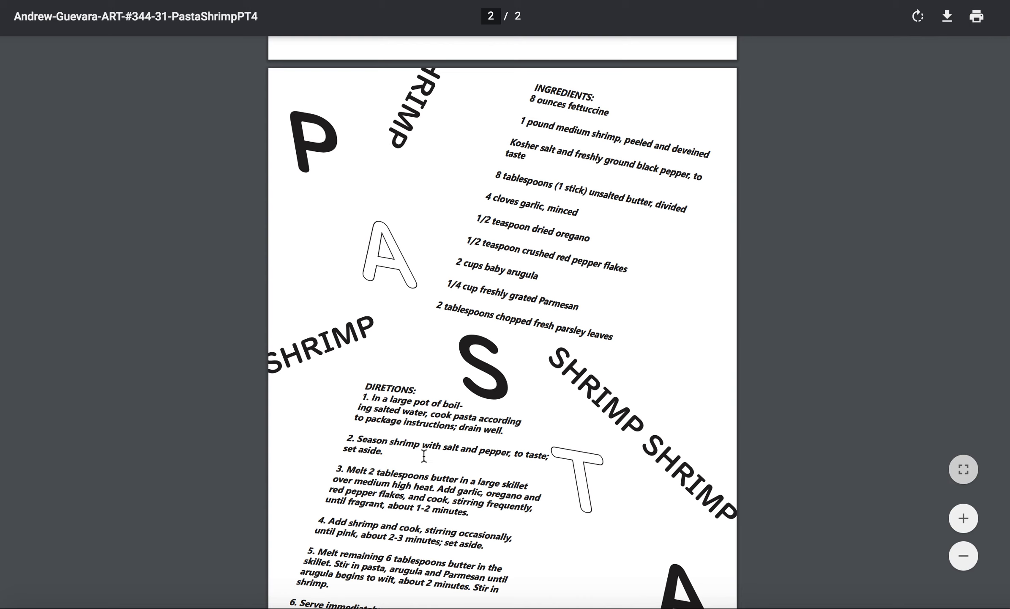
mouse_move(365, 555)
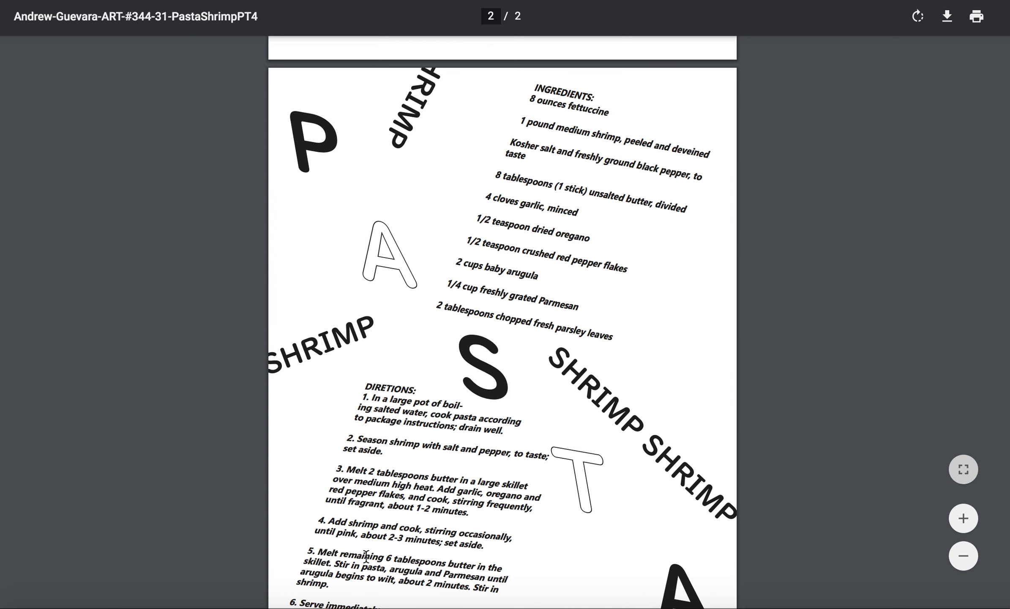
scroll(down, 3)
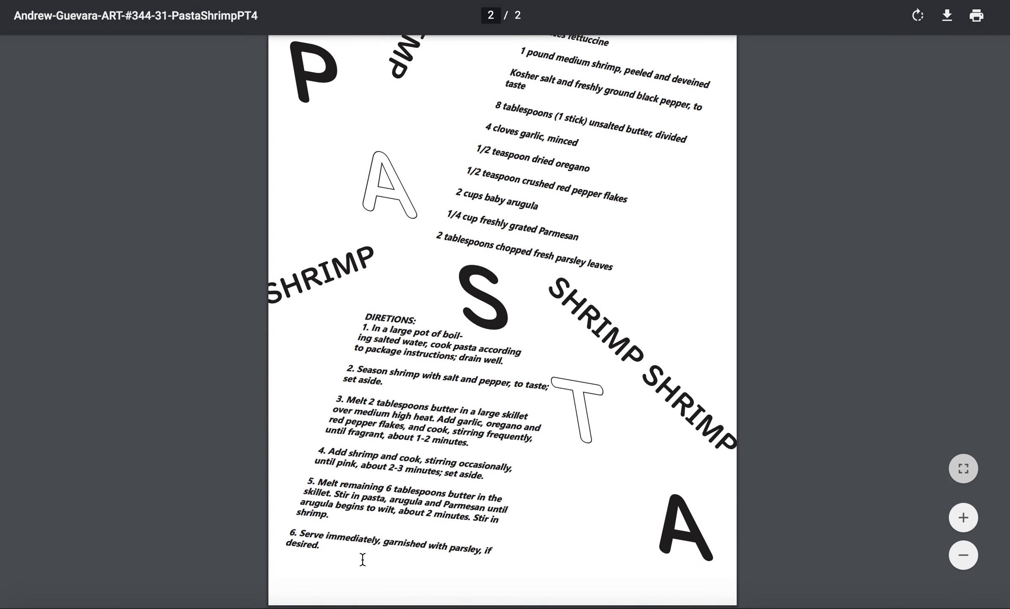
scroll(up, 3)
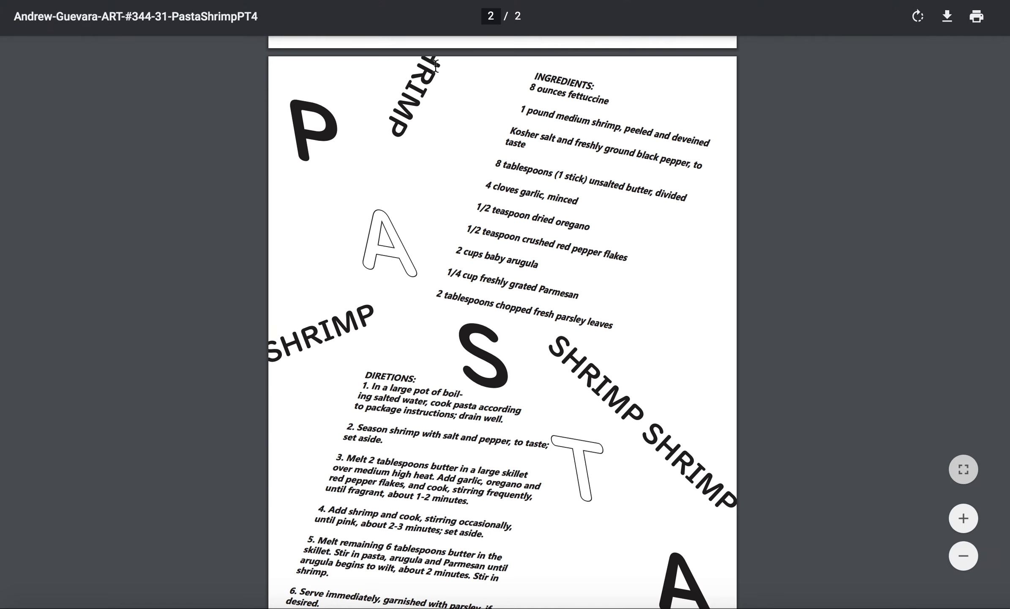
mouse_move(506, 150)
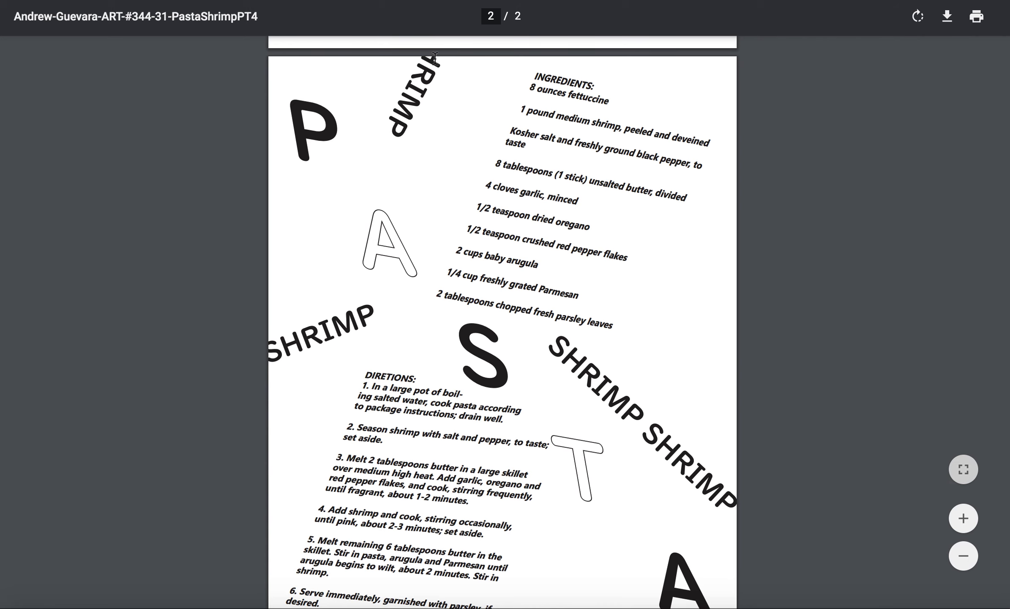
scroll(down, 3)
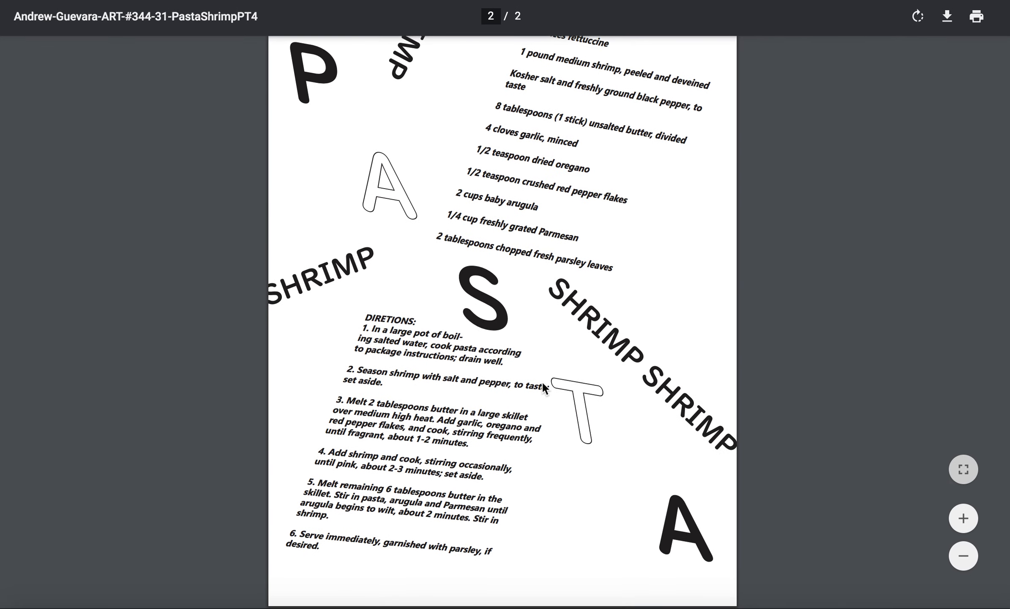
mouse_move(560, 391)
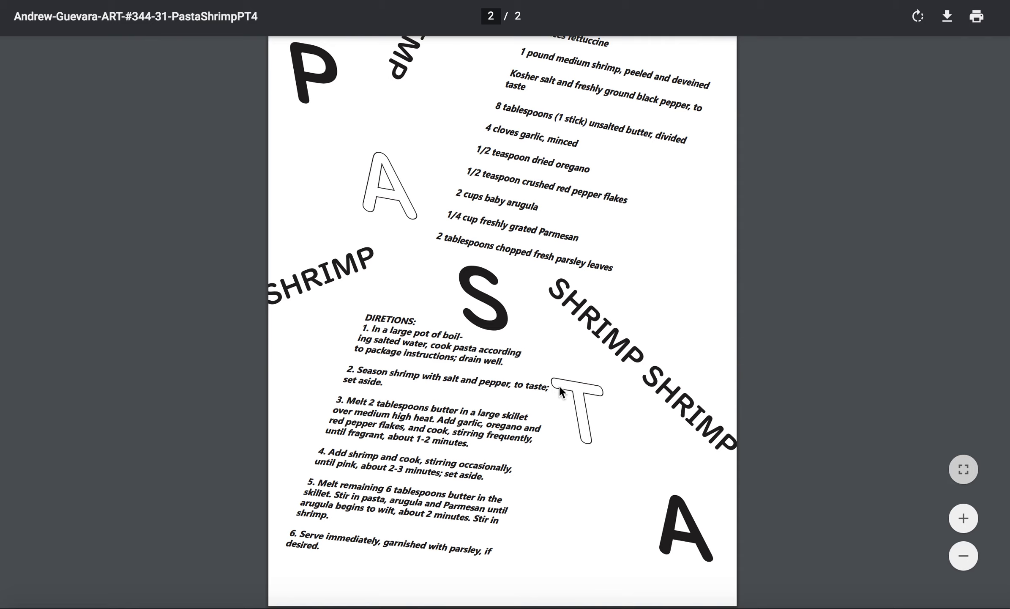
mouse_move(614, 440)
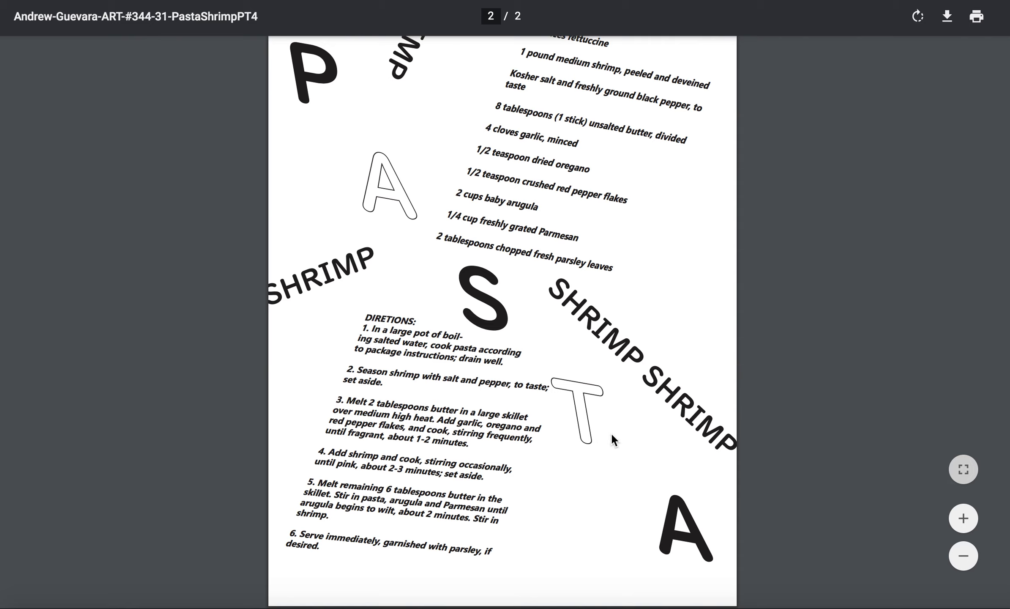
mouse_move(399, 310)
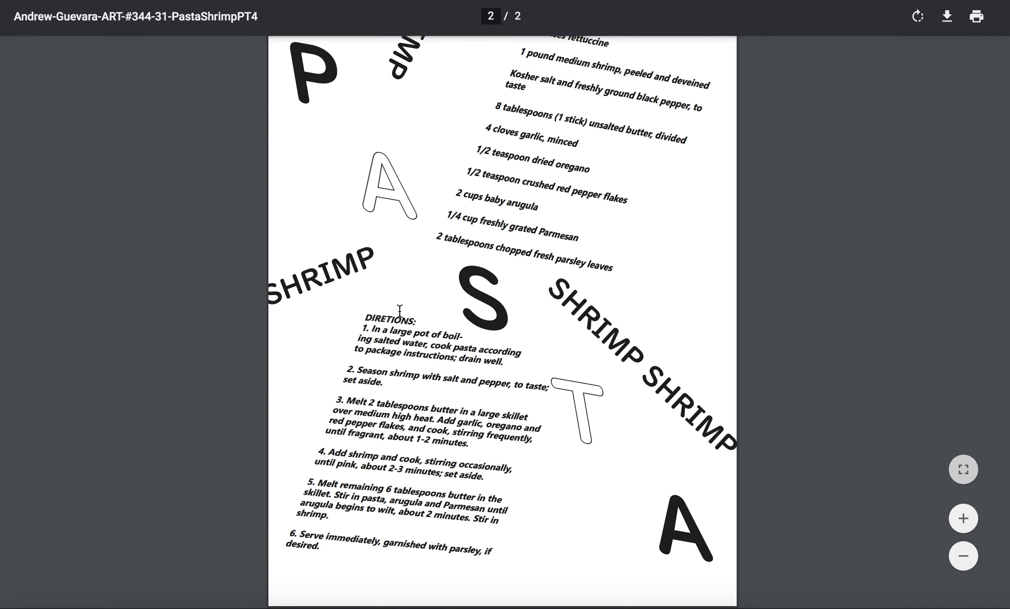
mouse_move(362, 406)
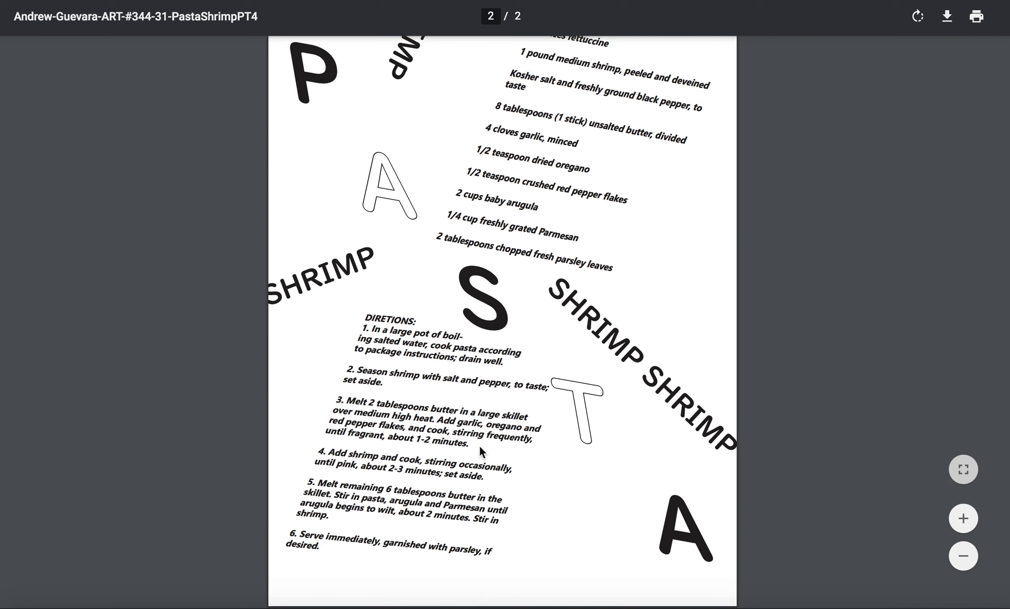
mouse_move(506, 369)
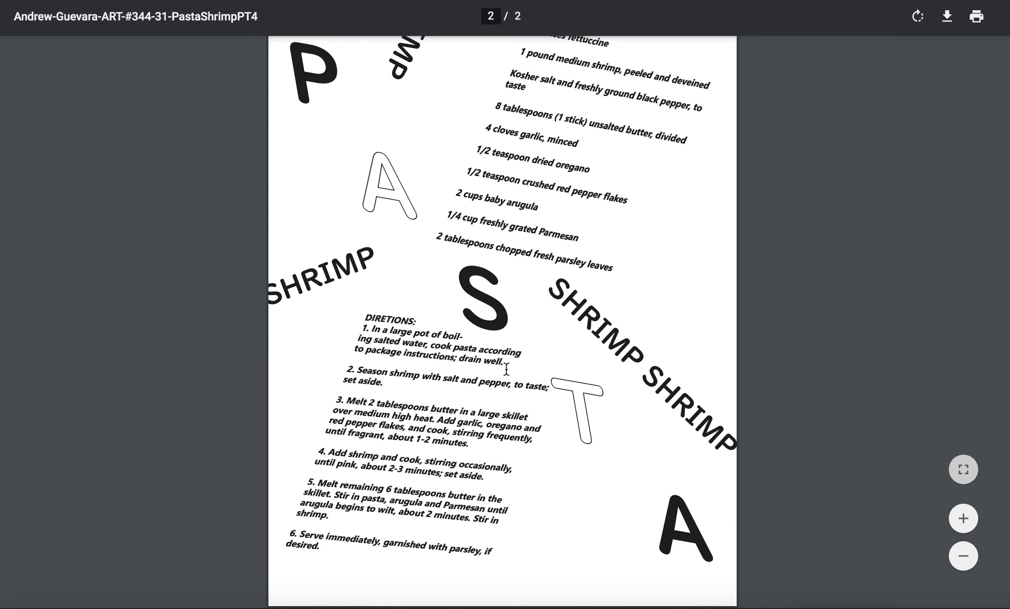
mouse_move(553, 422)
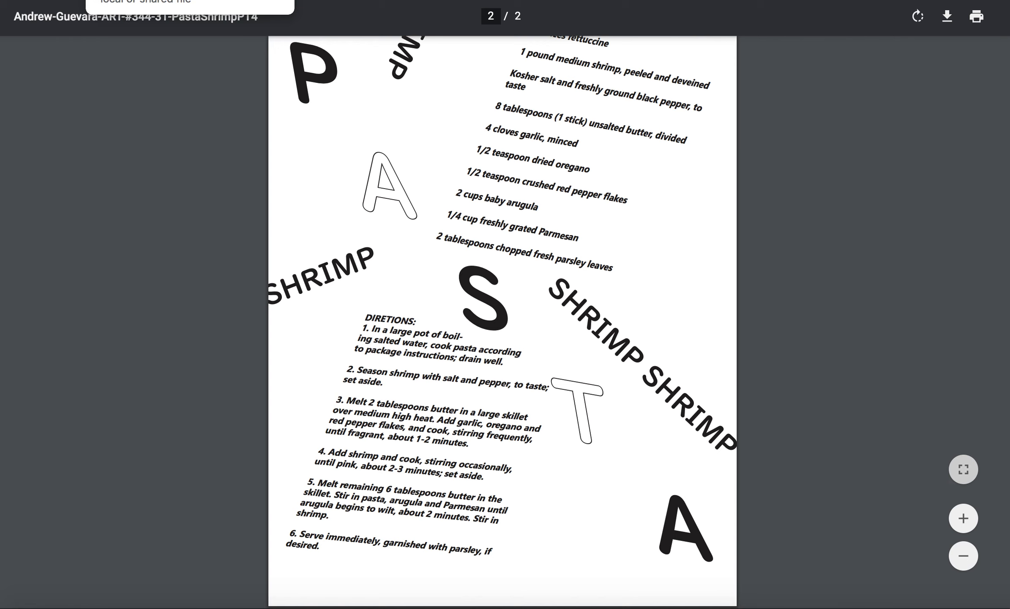
click(963, 469)
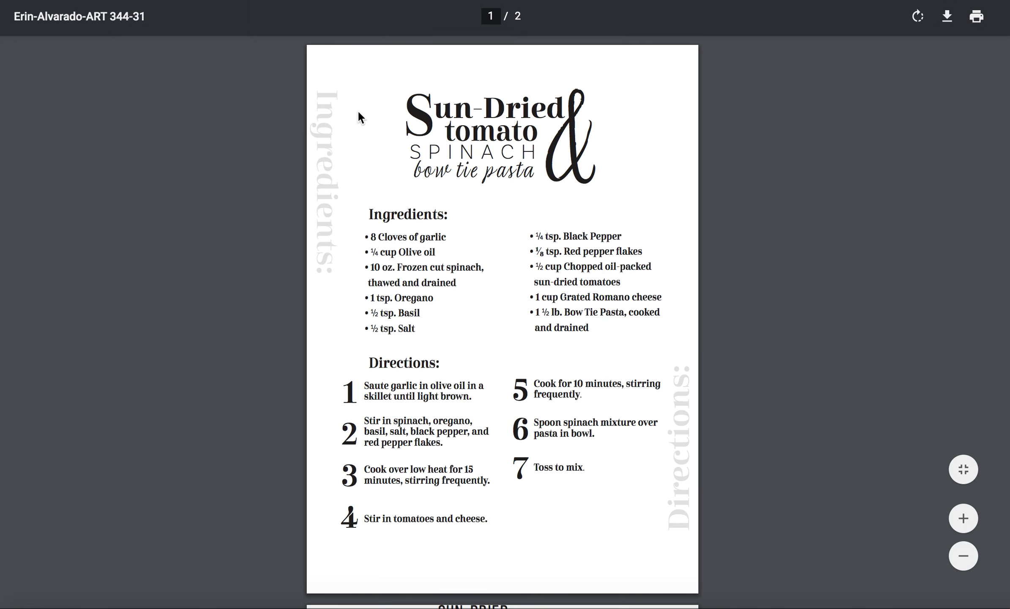
mouse_move(373, 121)
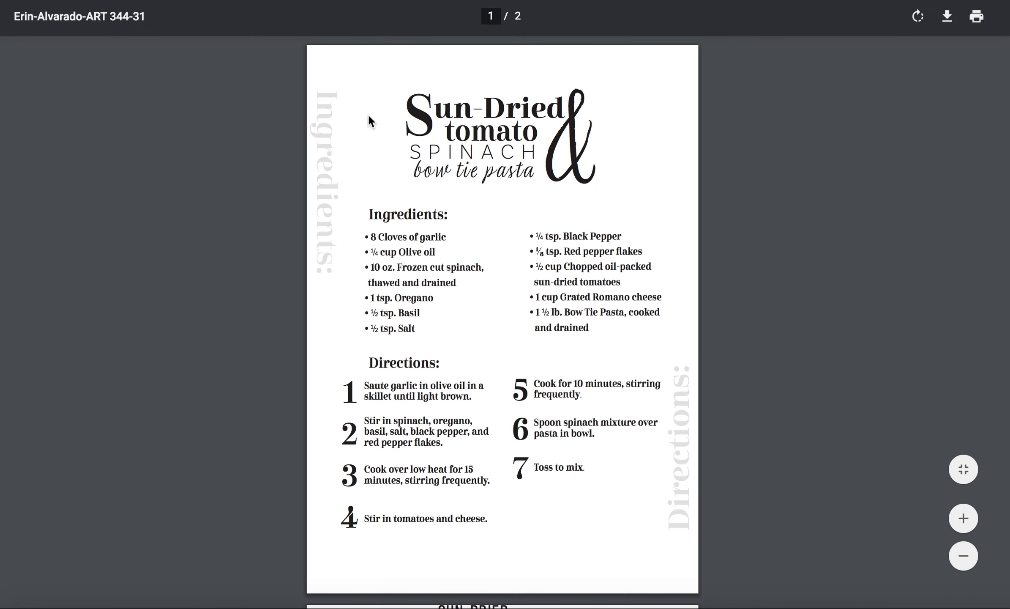
mouse_move(755, 215)
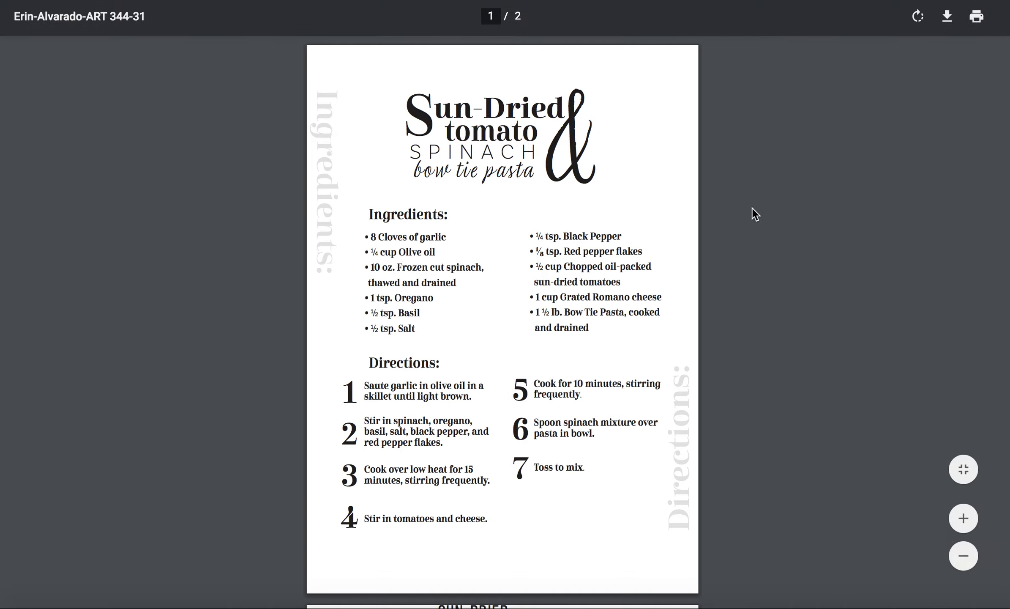
mouse_move(367, 323)
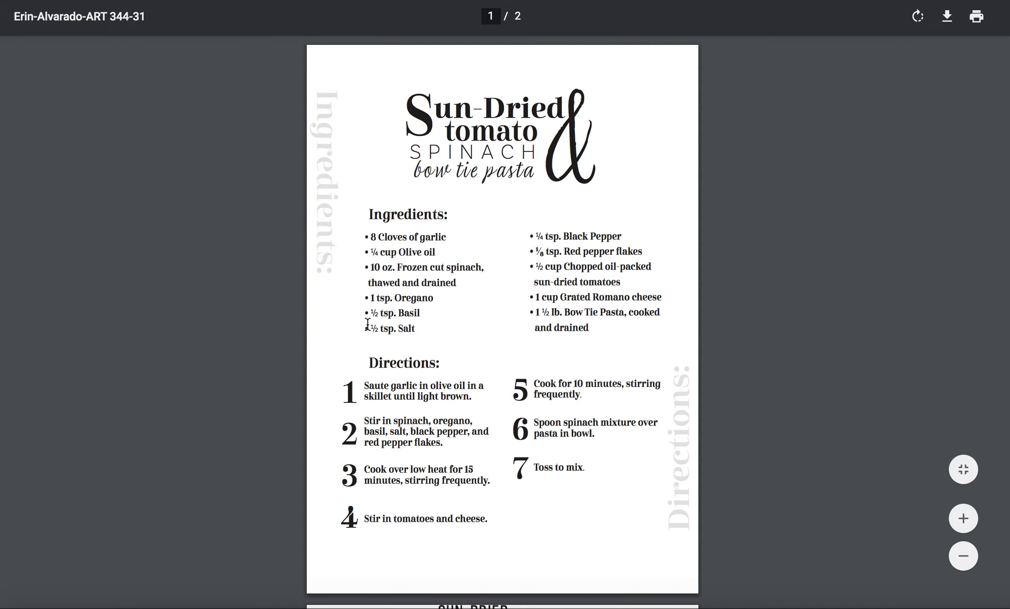
mouse_move(694, 296)
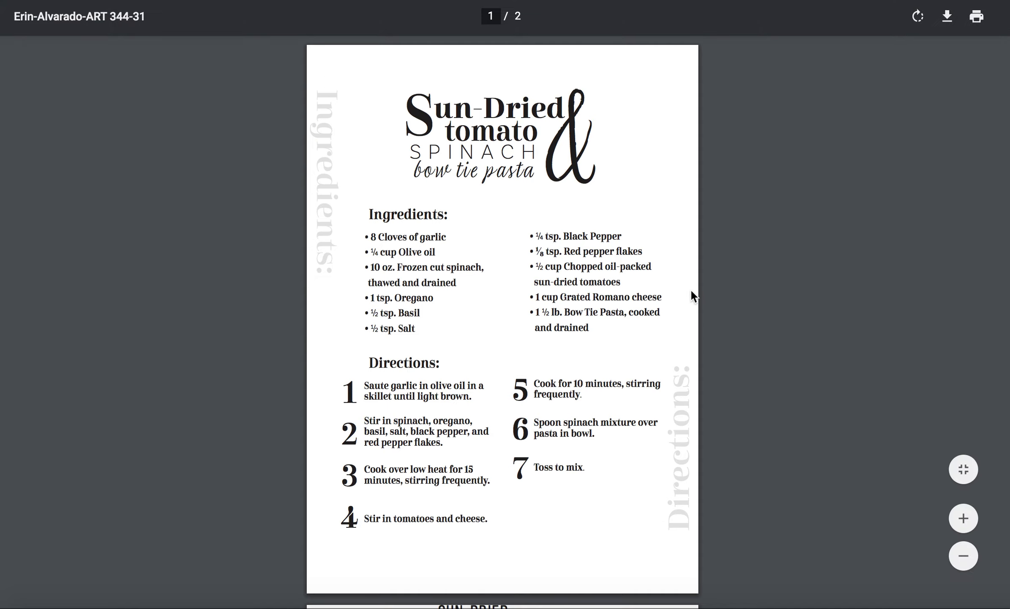
mouse_move(415, 208)
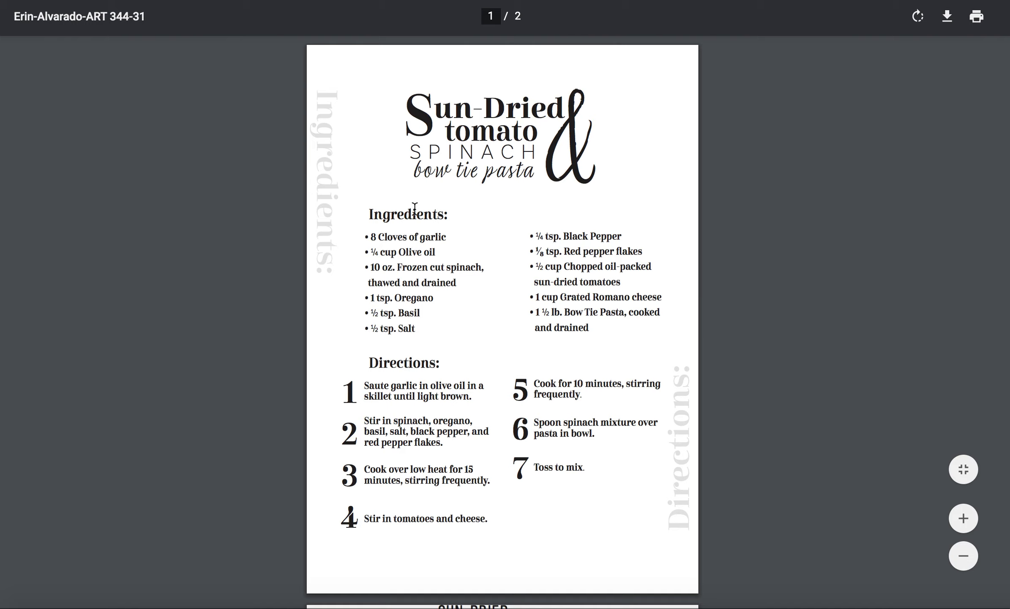
mouse_move(392, 218)
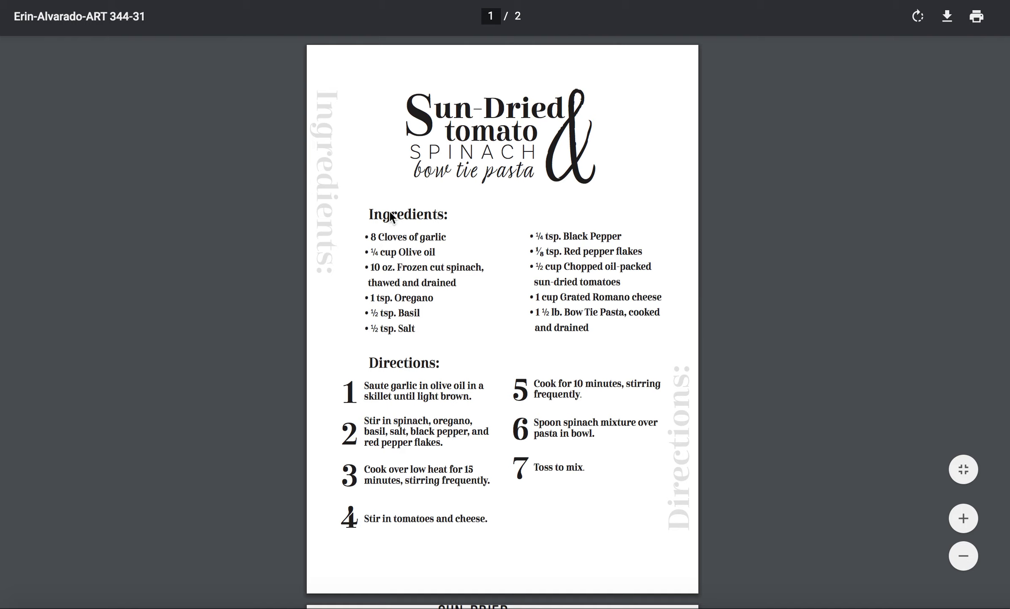
mouse_move(434, 221)
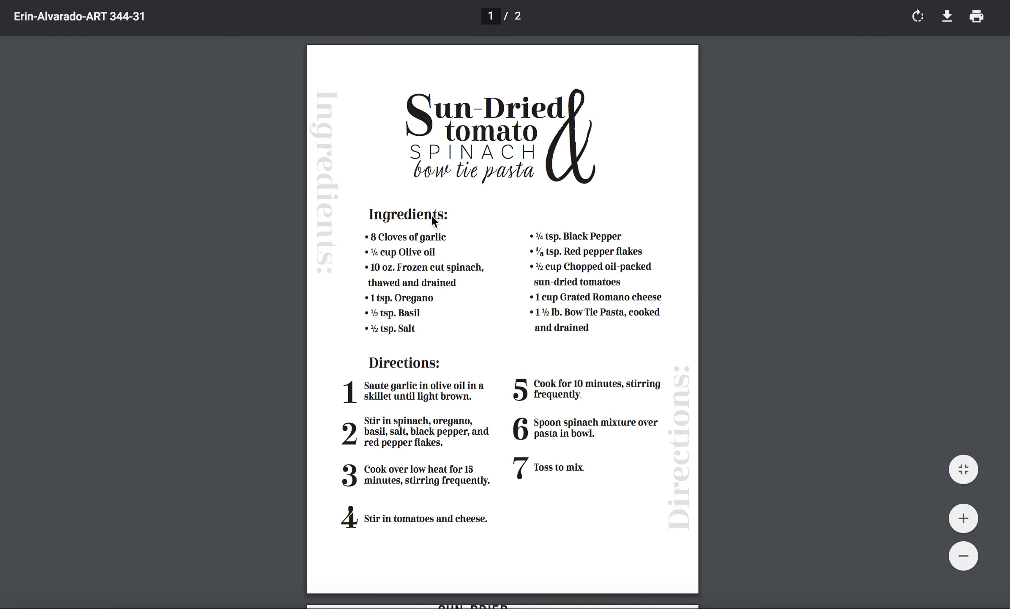
mouse_move(340, 90)
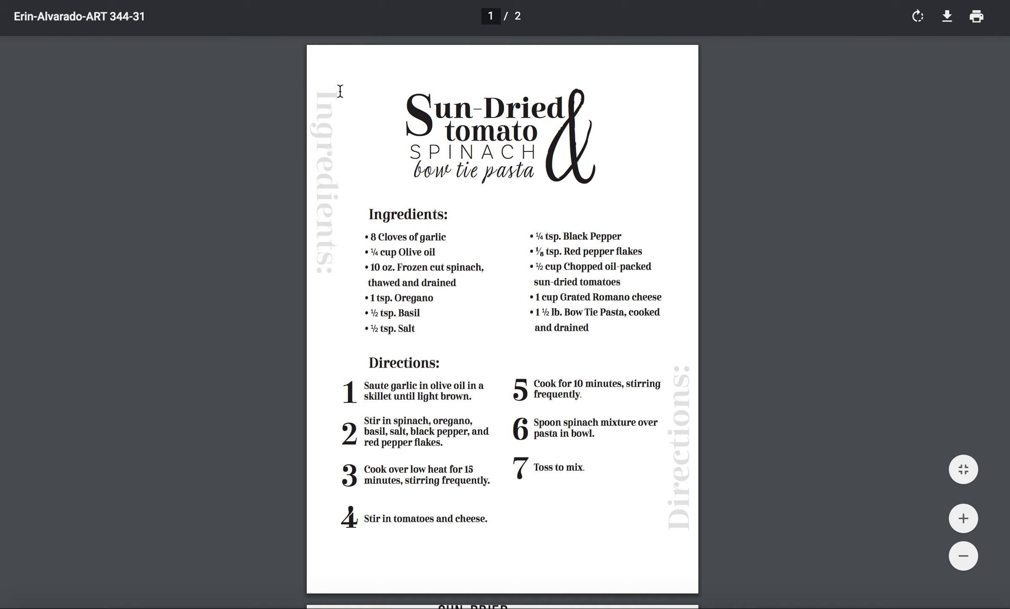
mouse_move(678, 383)
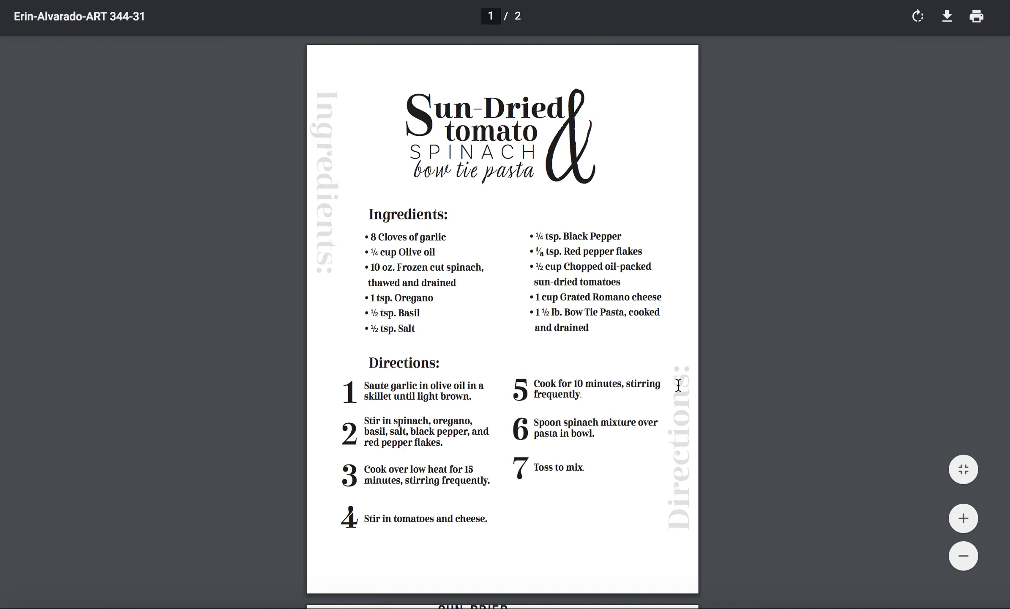
mouse_move(496, 391)
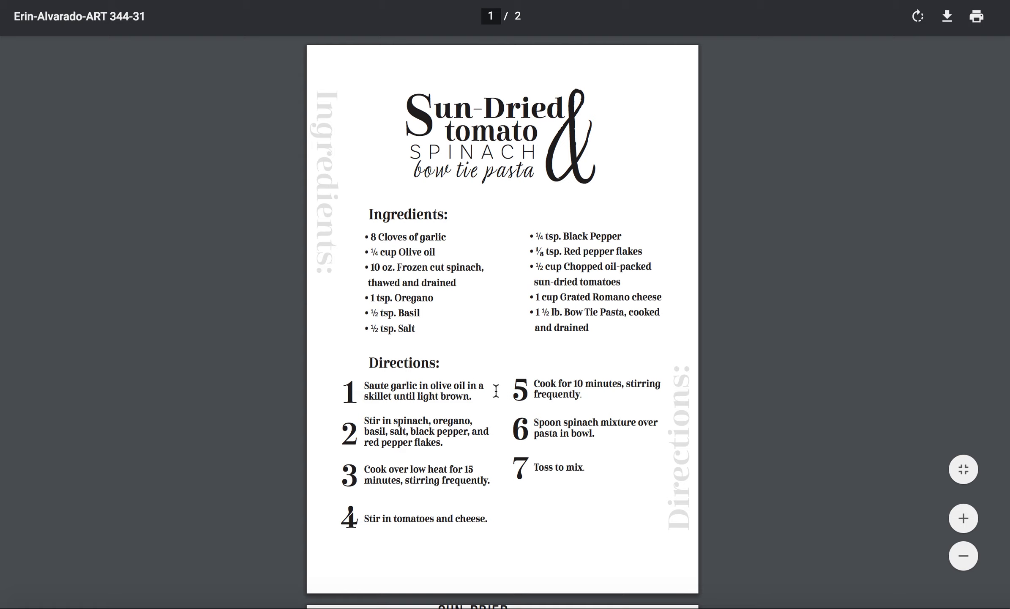
mouse_move(503, 416)
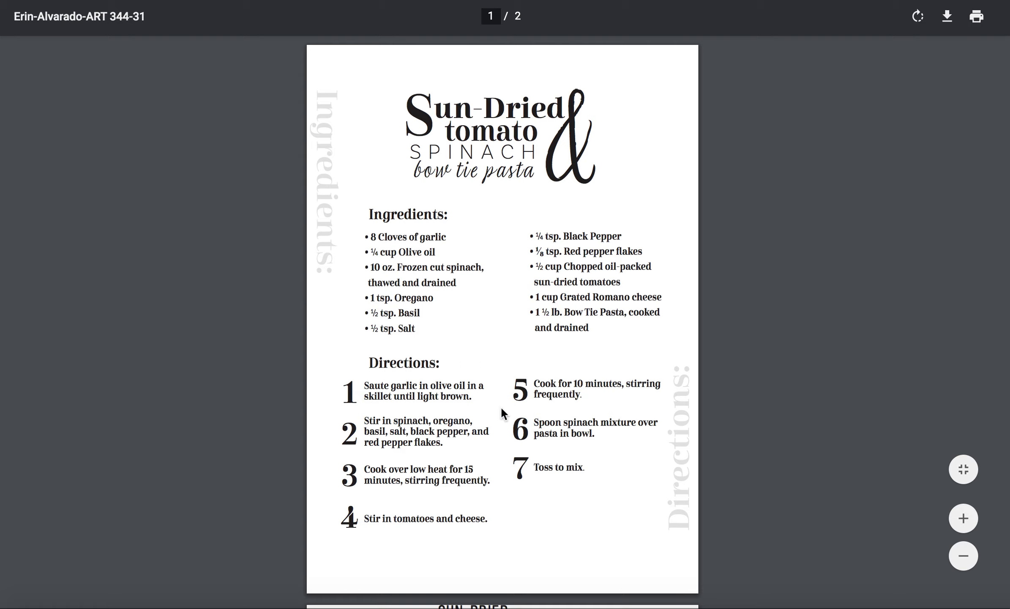
mouse_move(577, 425)
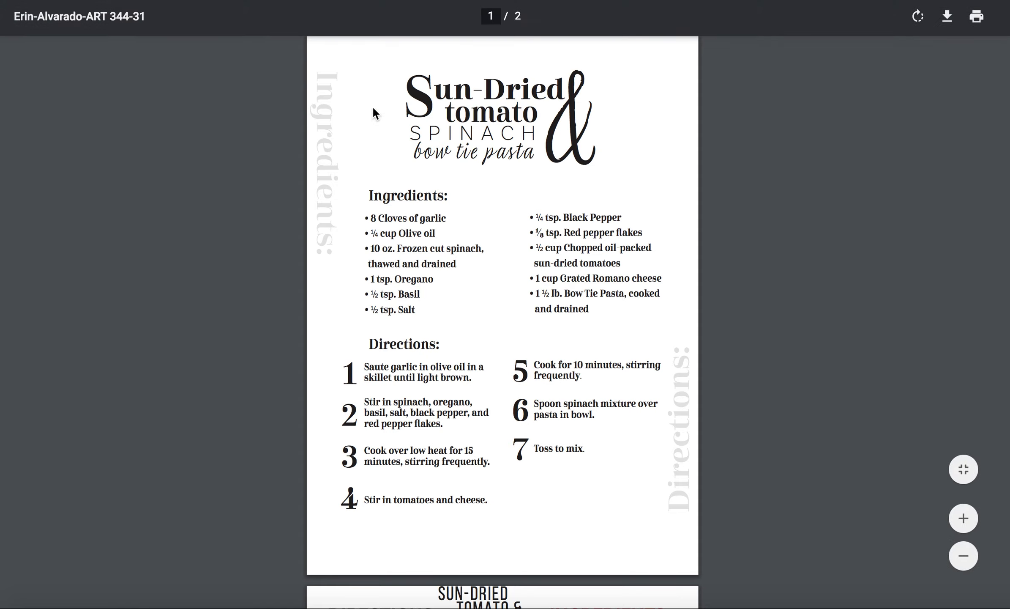
mouse_move(647, 247)
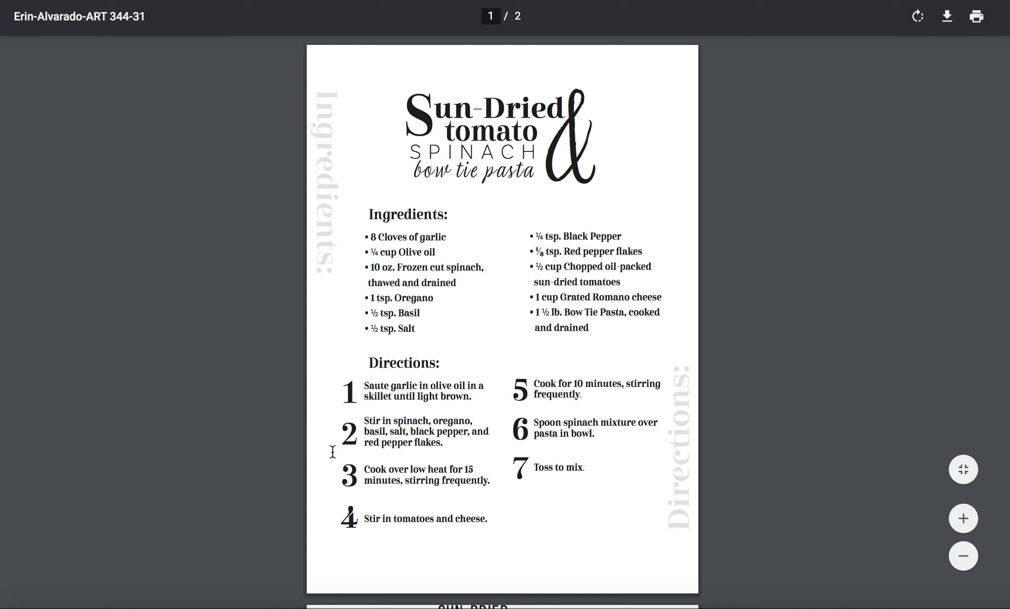
mouse_move(659, 279)
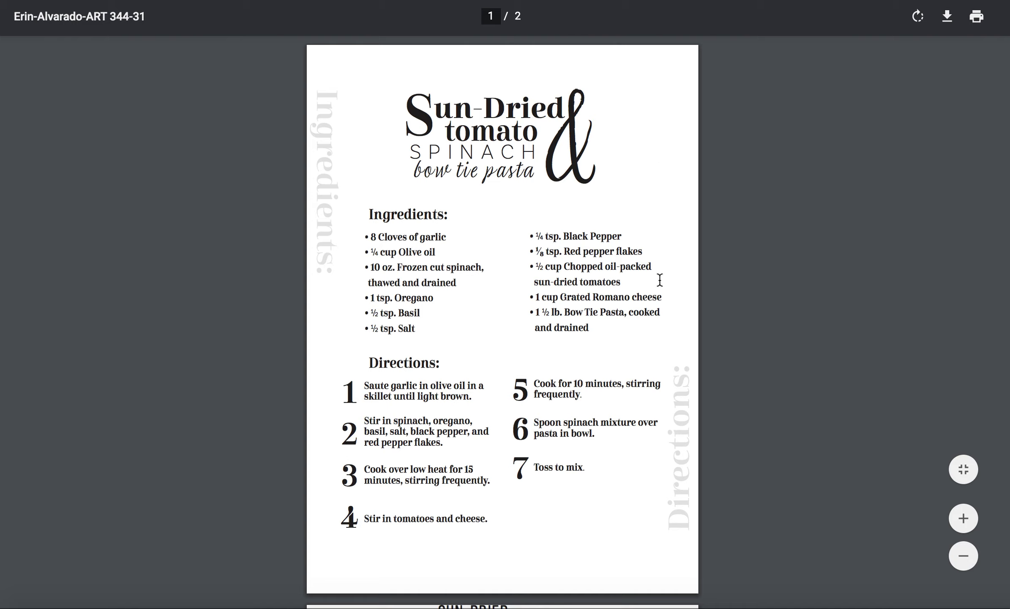
mouse_move(577, 49)
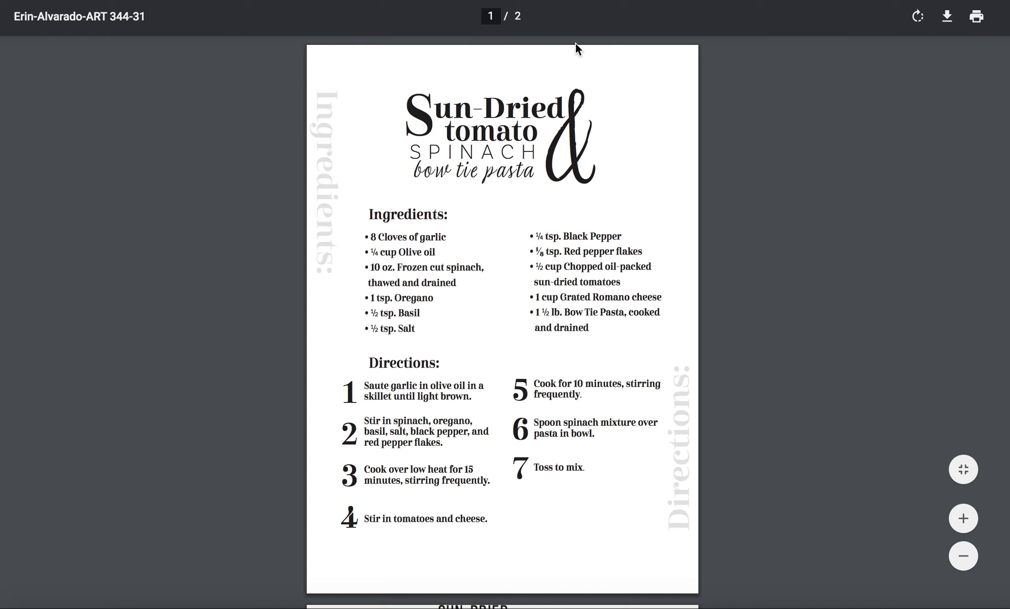
mouse_move(377, 342)
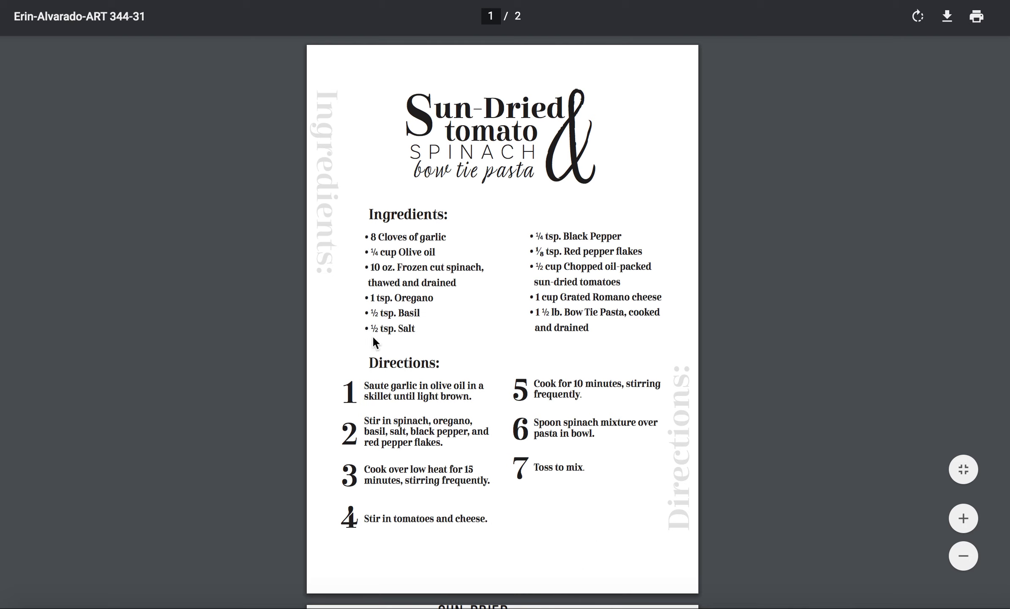
mouse_move(651, 479)
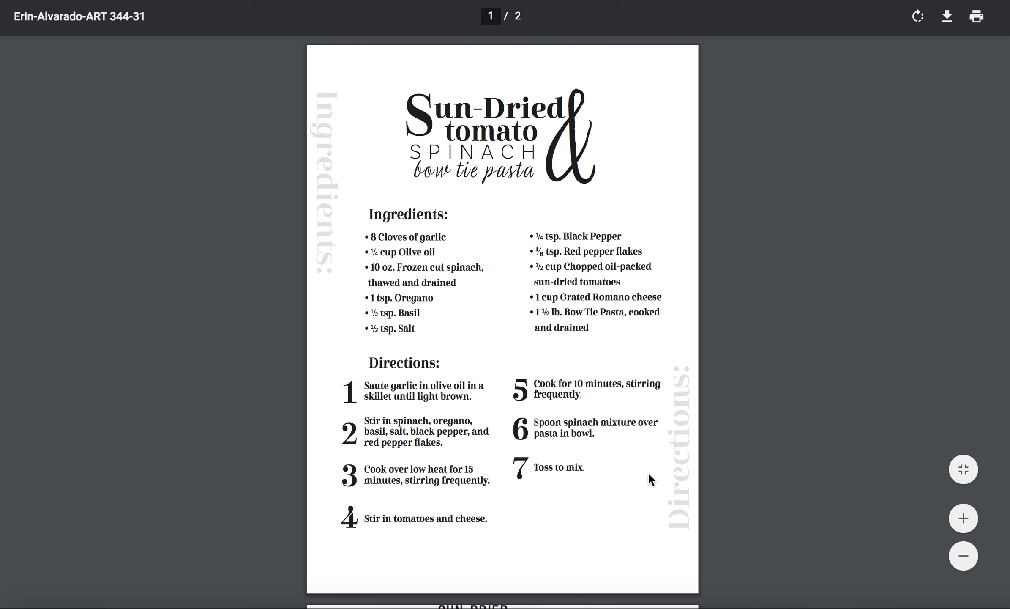
Scroll down from page 1 until page 2 of the Sun-Dried Tomato PDF begins to appear
scroll(down, 3)
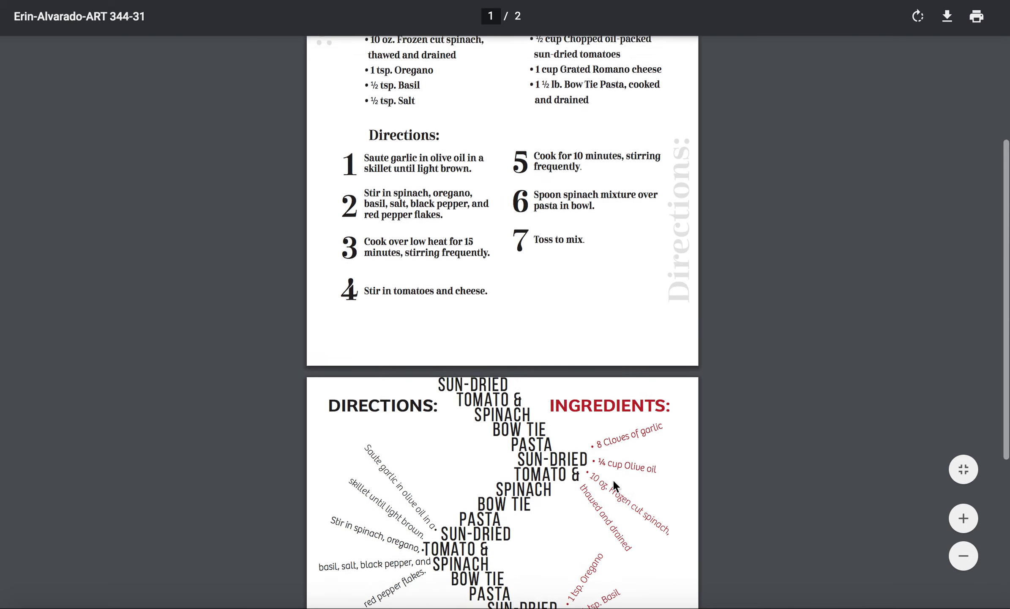
Scroll through the diagonal page-2 layout of the Sun-Dried Tomato pasta PDF
scroll(down, 3)
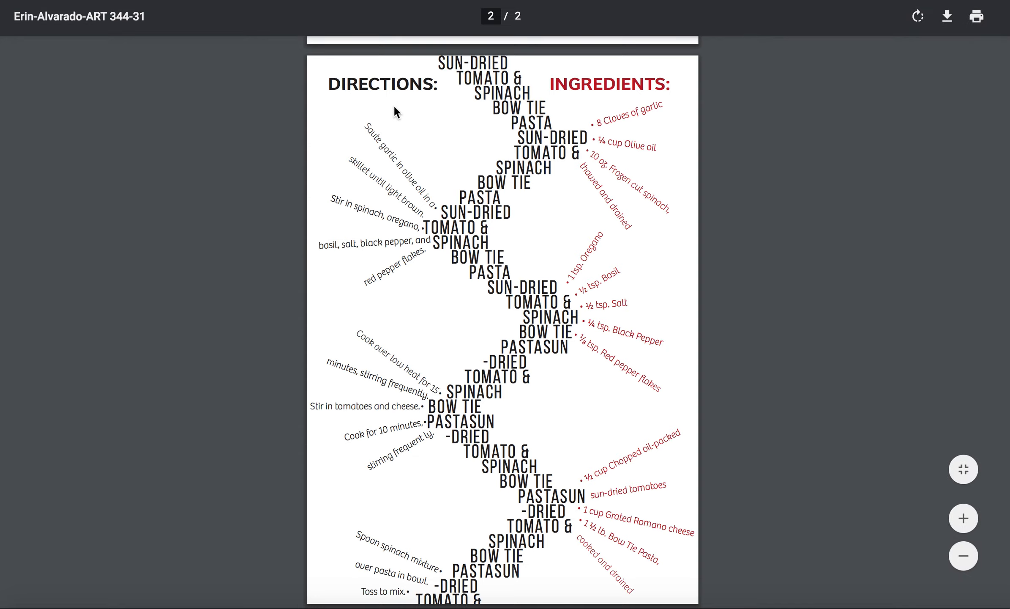
mouse_move(418, 196)
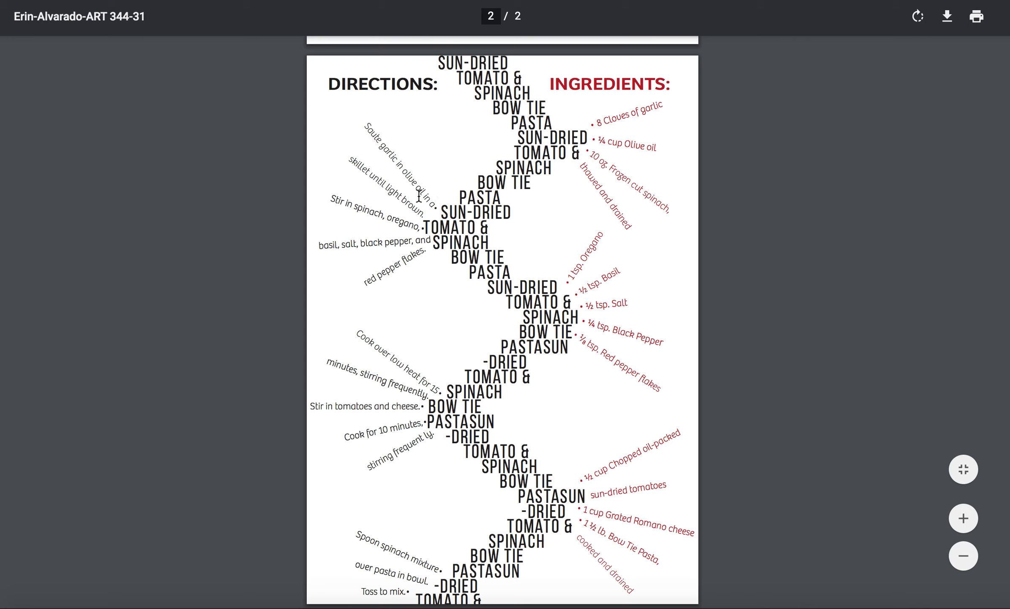
mouse_move(423, 251)
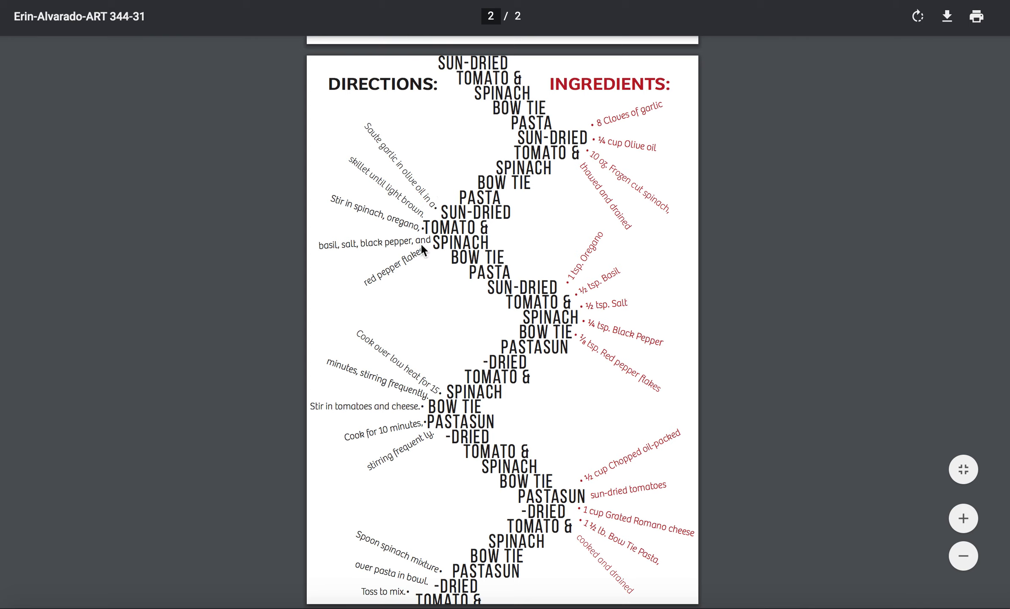
mouse_move(689, 325)
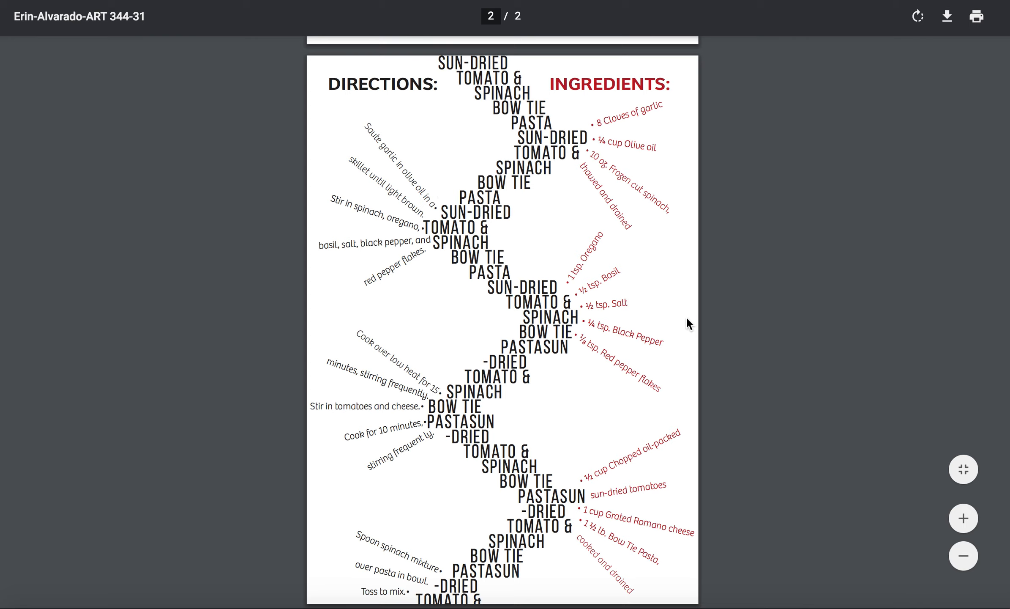
mouse_move(787, 233)
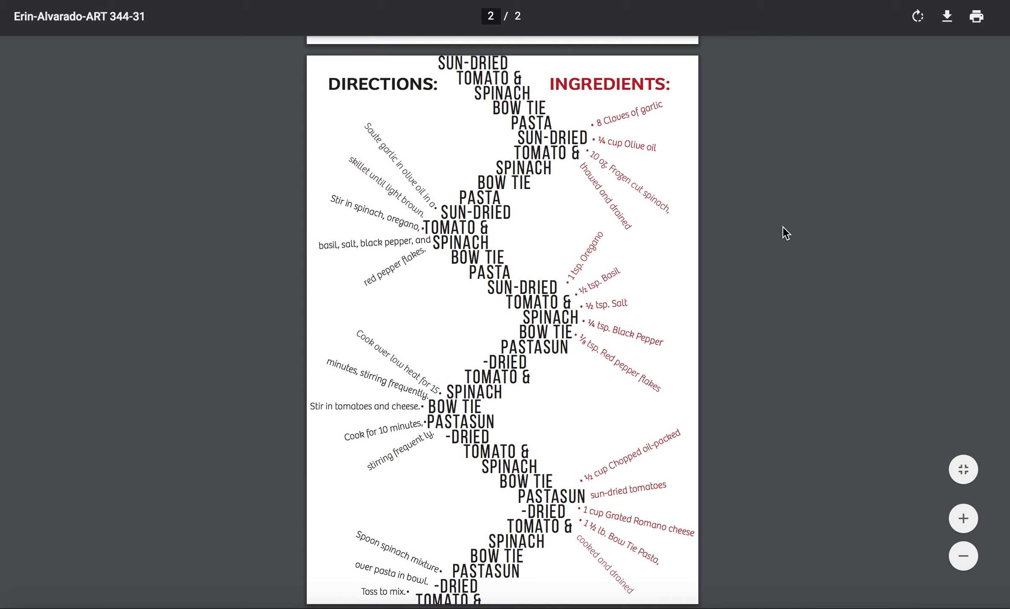
scroll(up, 3)
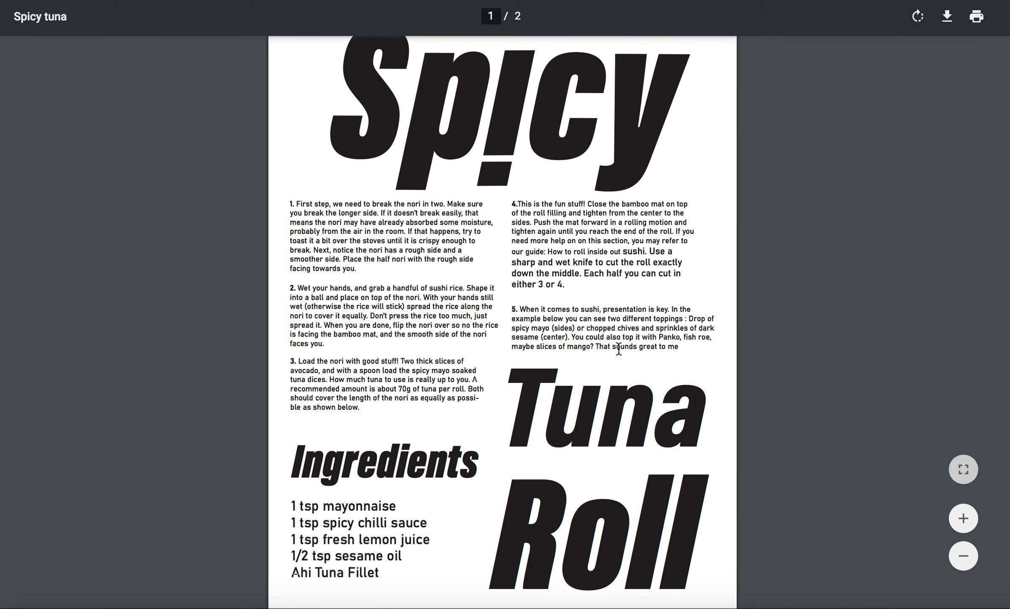
scroll(down, 3)
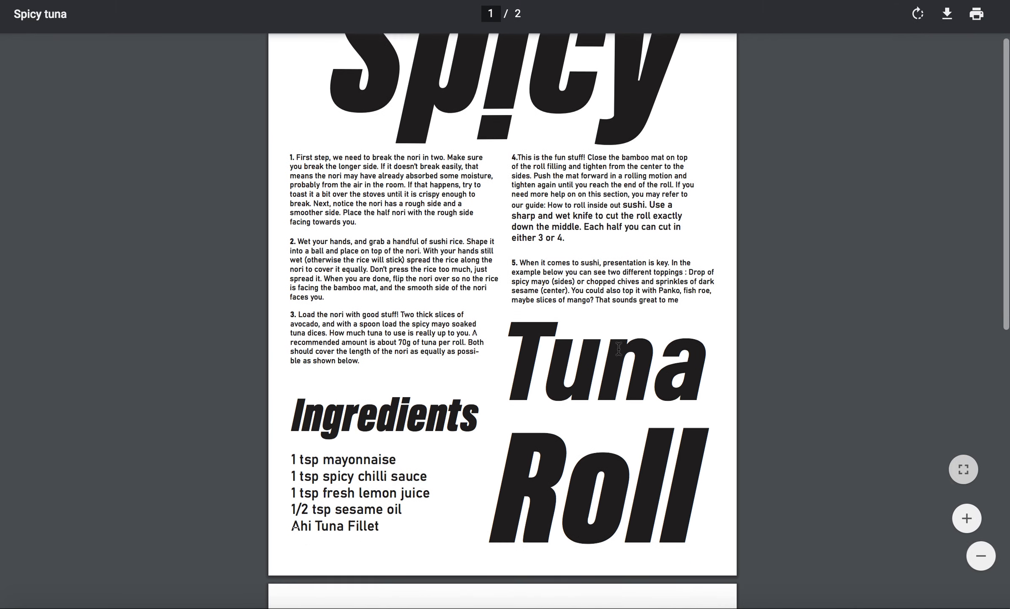
scroll(down, 3)
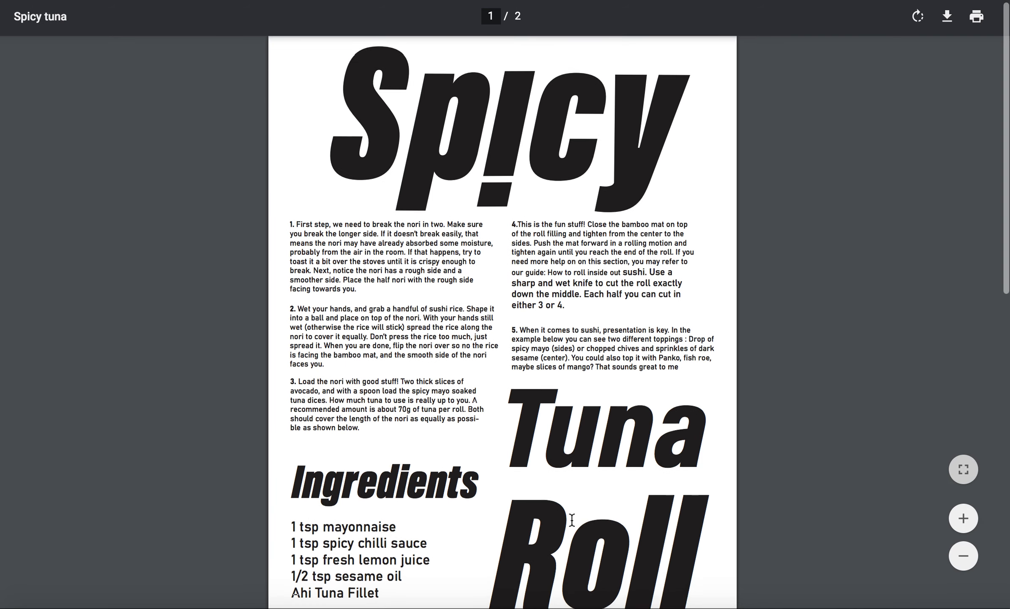
scroll(up, 3)
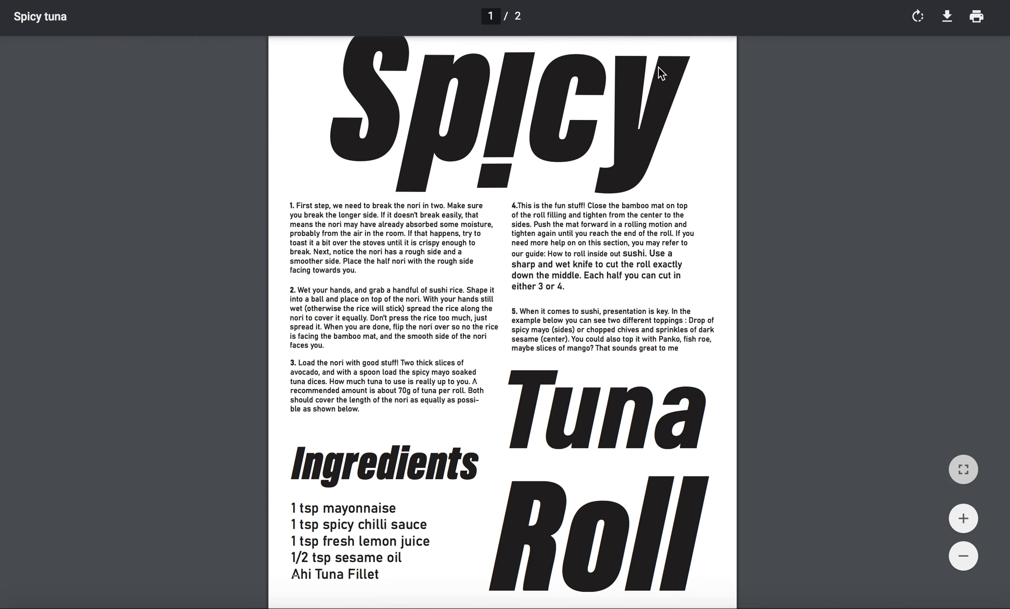
mouse_move(804, 361)
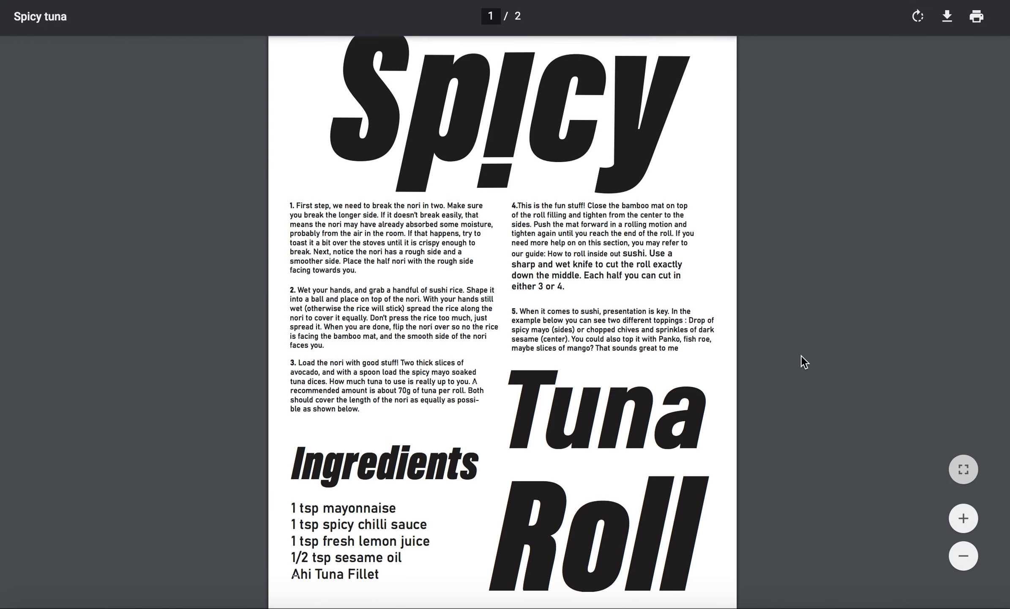